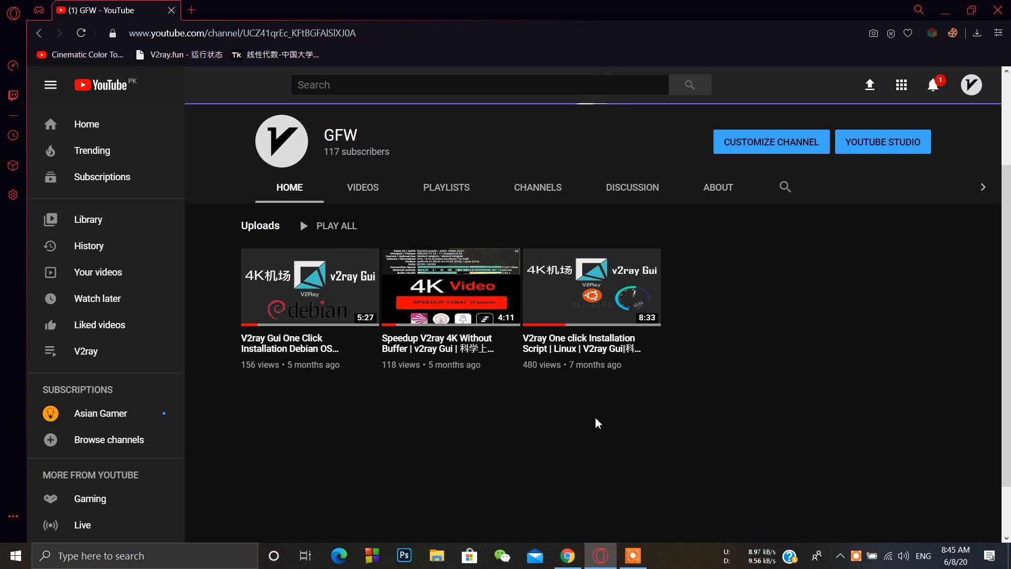
mouse_move(607, 342)
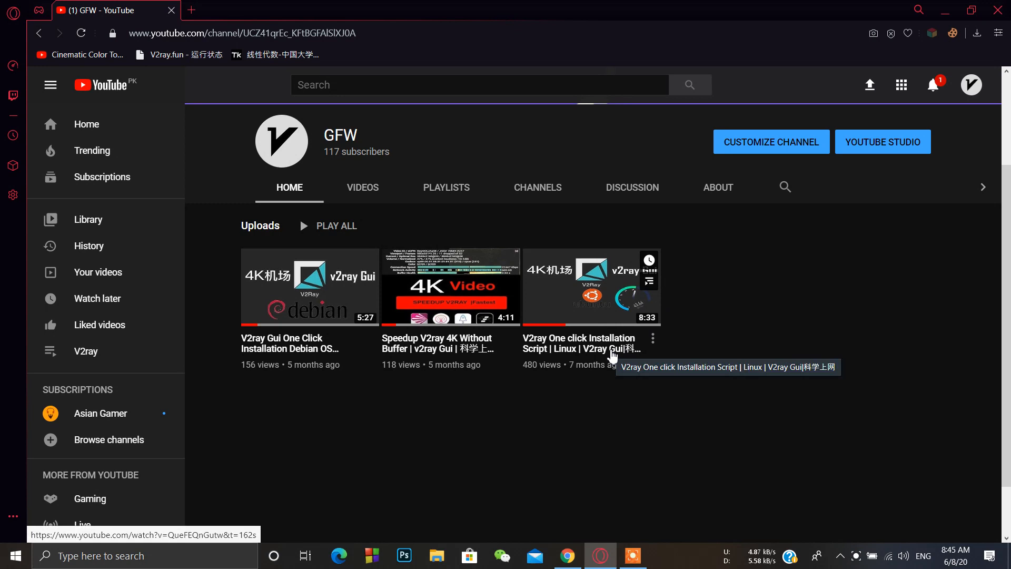
mouse_move(653, 385)
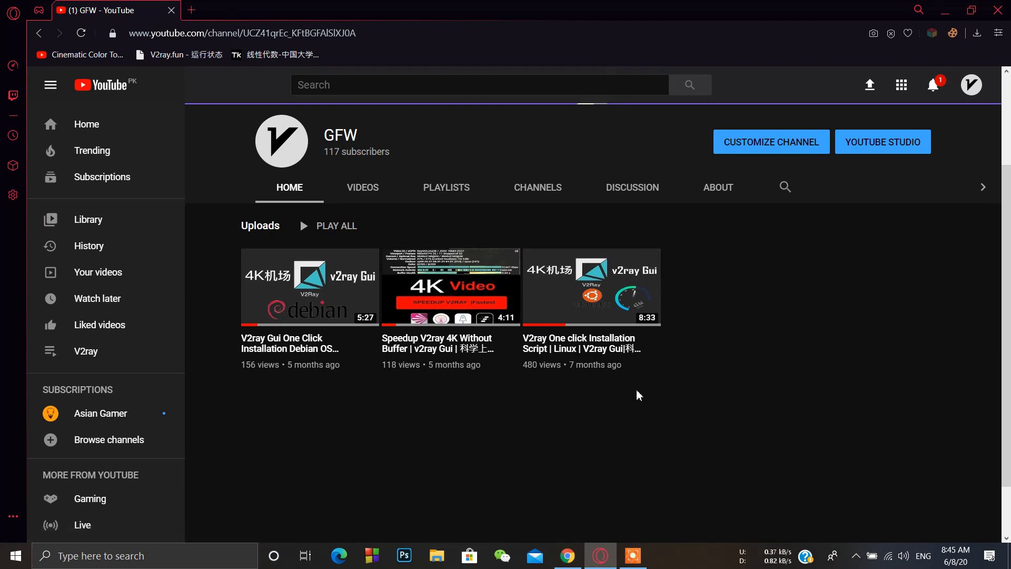
mouse_move(628, 540)
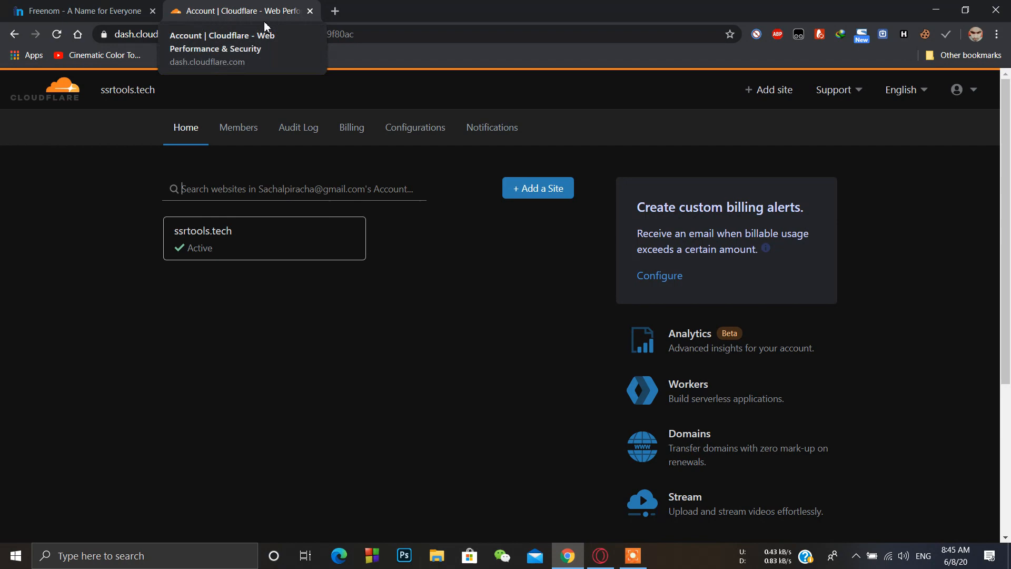
Search Freenom for gfwtools: .tk and .ml unavailable, .ga, .cf and .gq free.
left_click(82, 11)
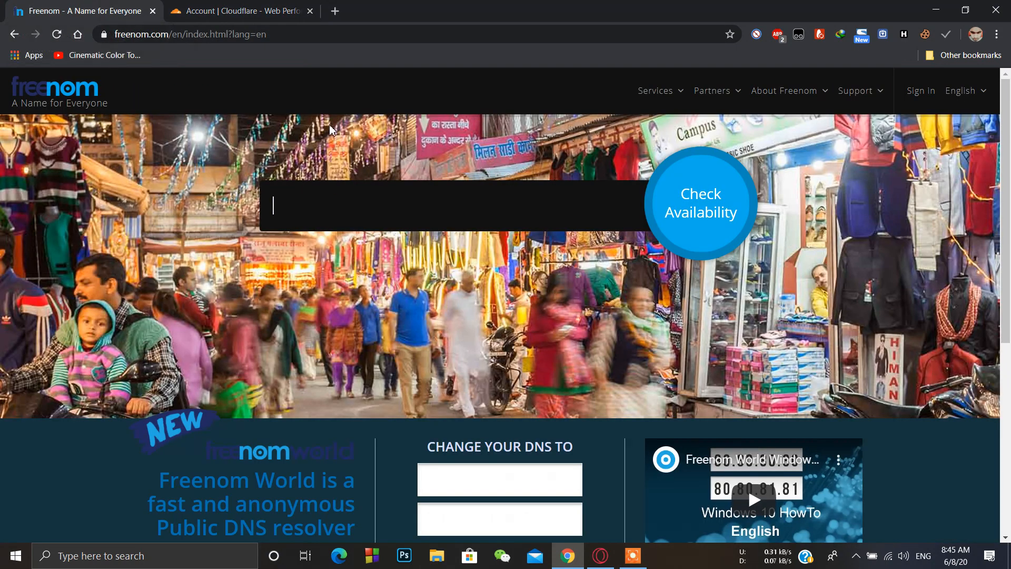
mouse_move(378, 180)
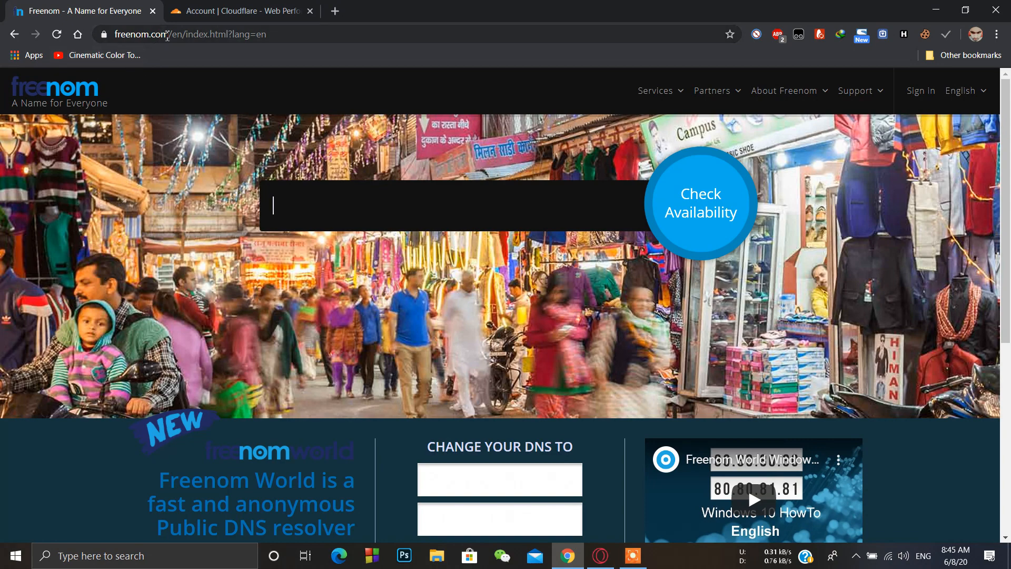
left_click(451, 206)
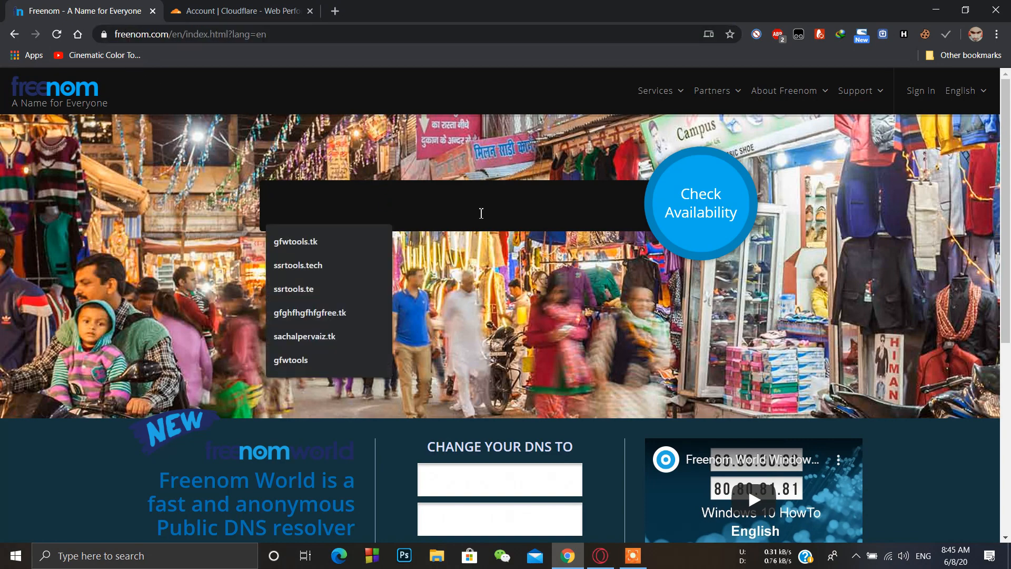
mouse_move(631, 176)
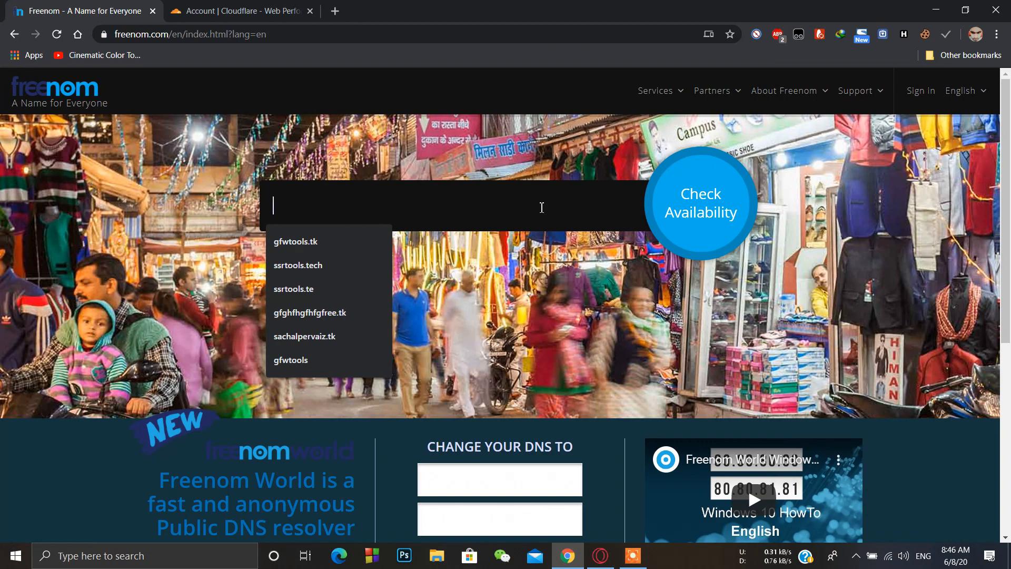
left_click(291, 360)
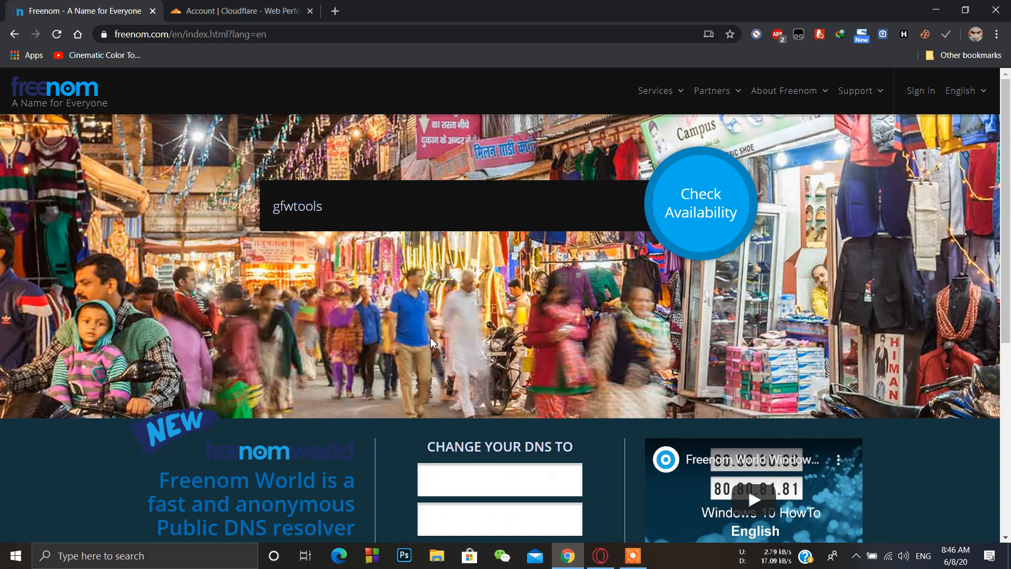
left_click(700, 202)
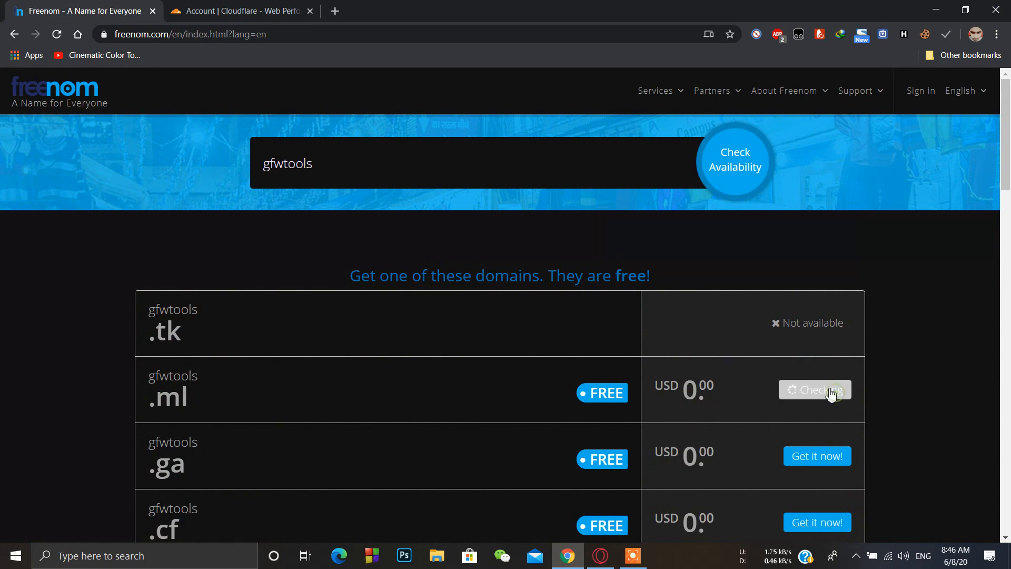
scroll("down", 3)
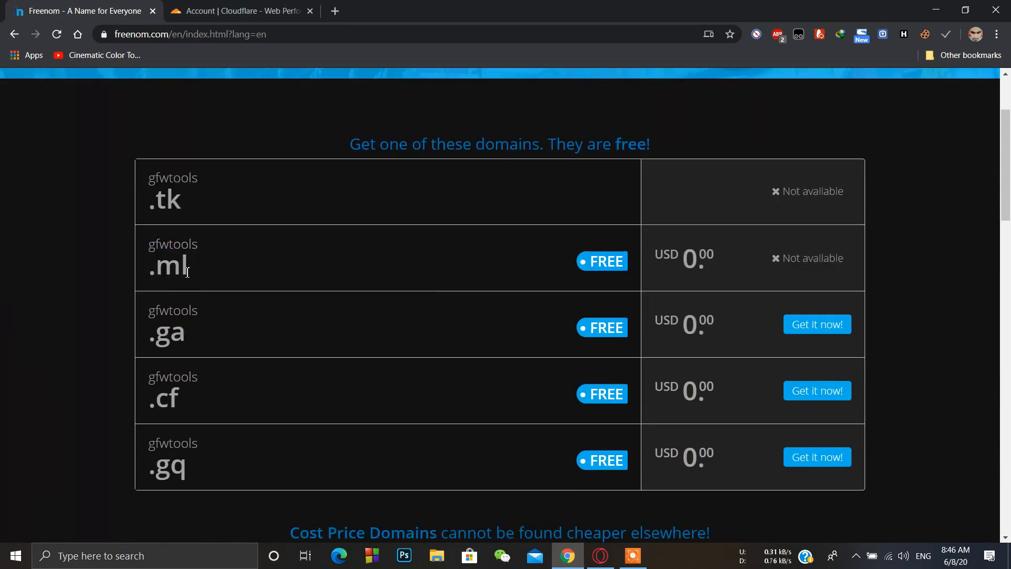
right_click(170, 265)
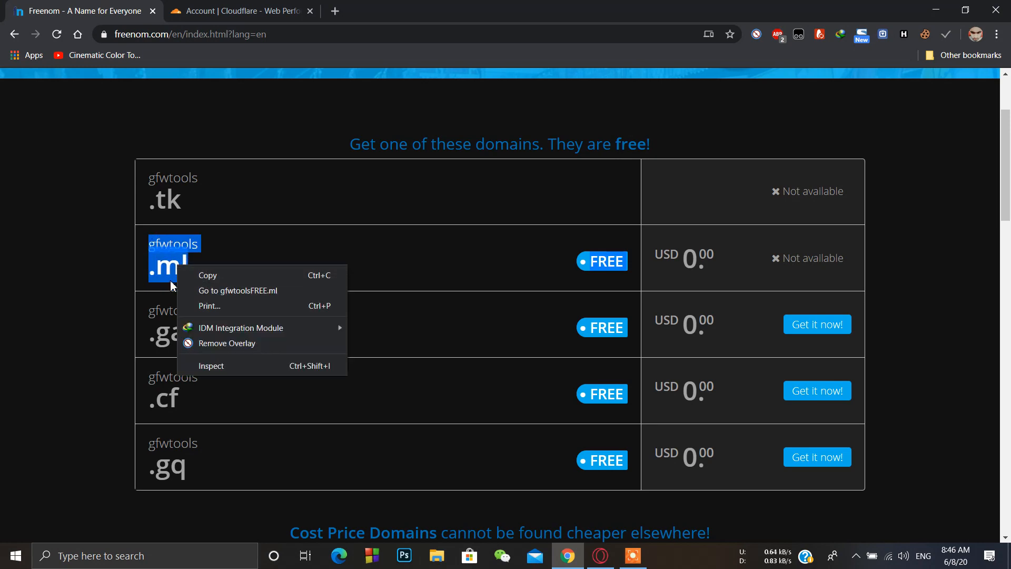
Search gfwtoolsFREE.ml and select it for free registration, adding it to the cart.
left_click(251, 283)
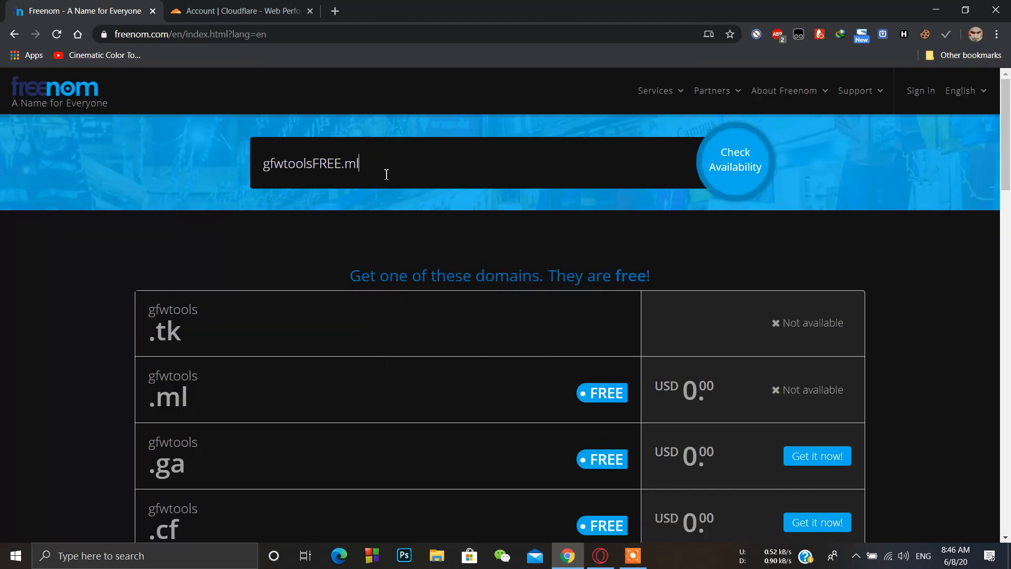
mouse_move(569, 169)
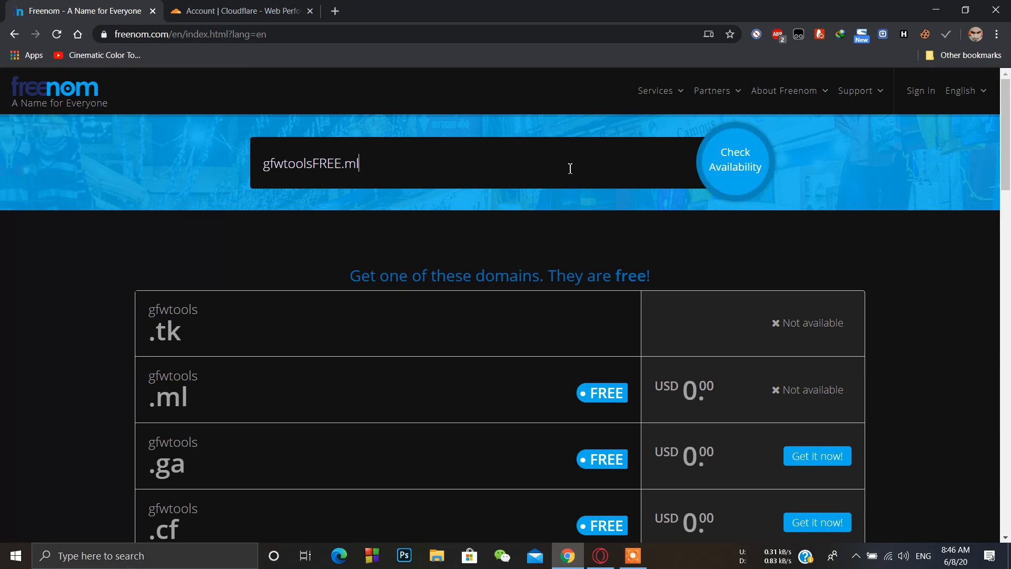
mouse_move(655, 174)
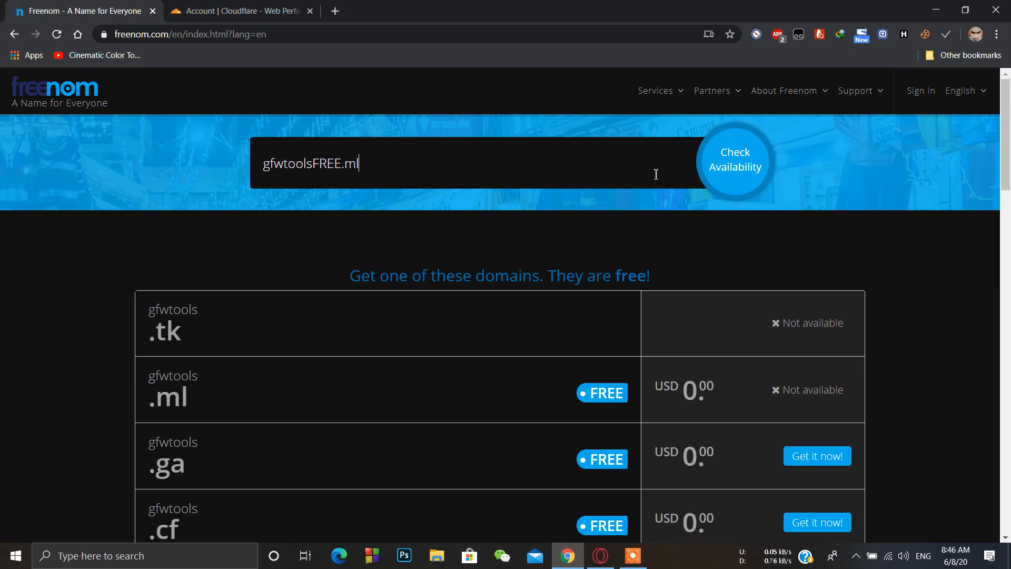
mouse_move(939, 184)
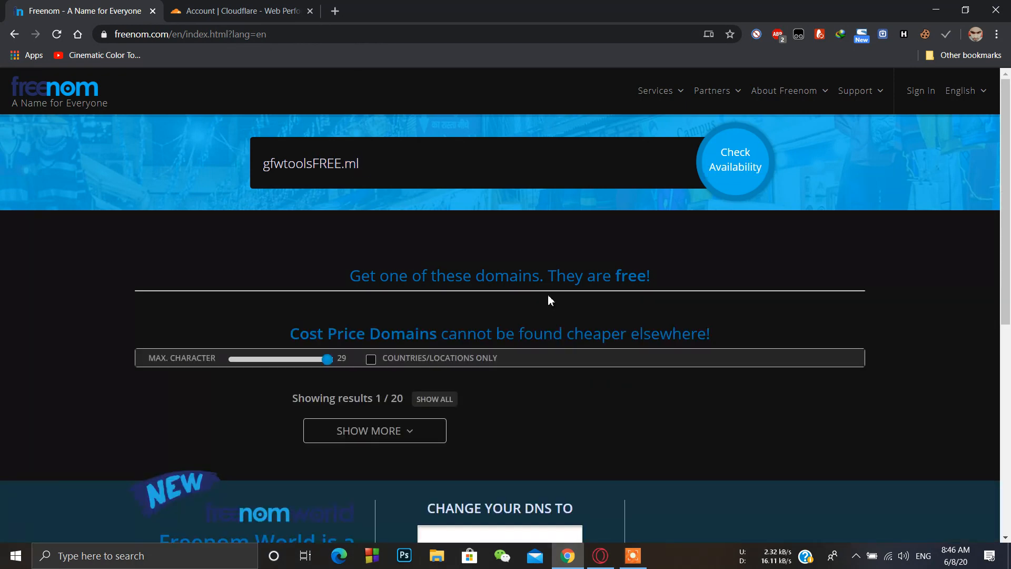
left_click(734, 159)
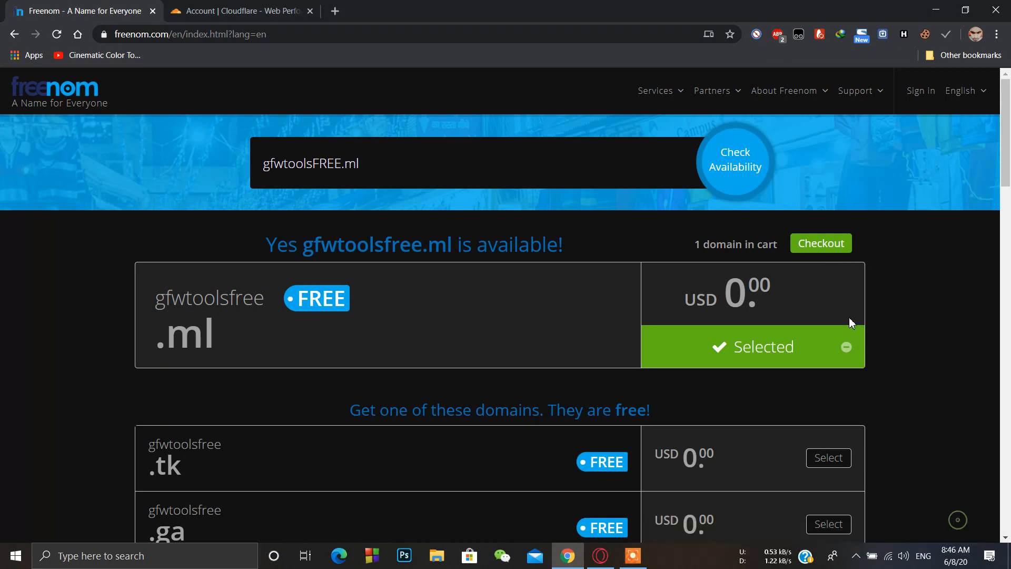
mouse_move(746, 260)
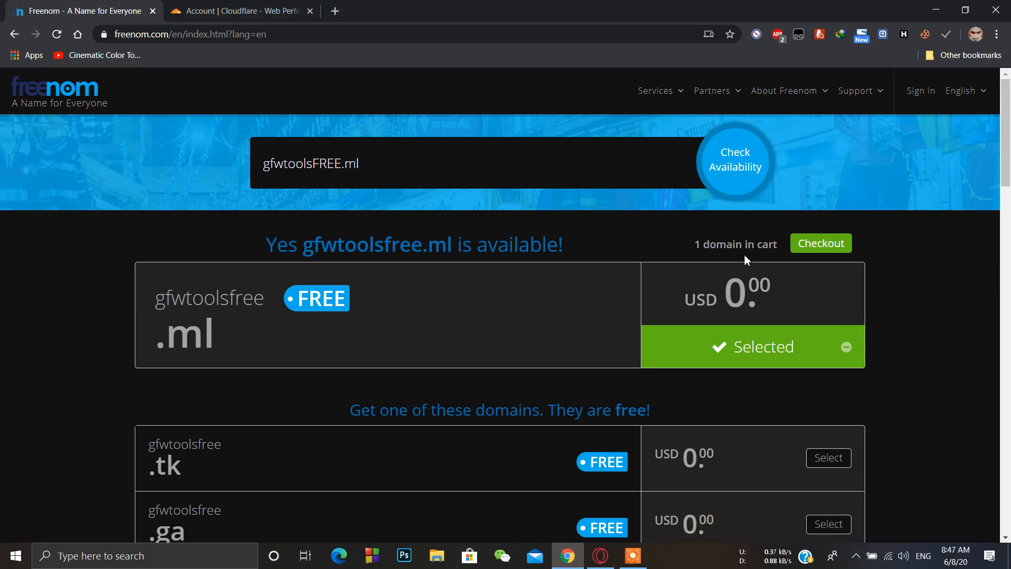
mouse_move(785, 252)
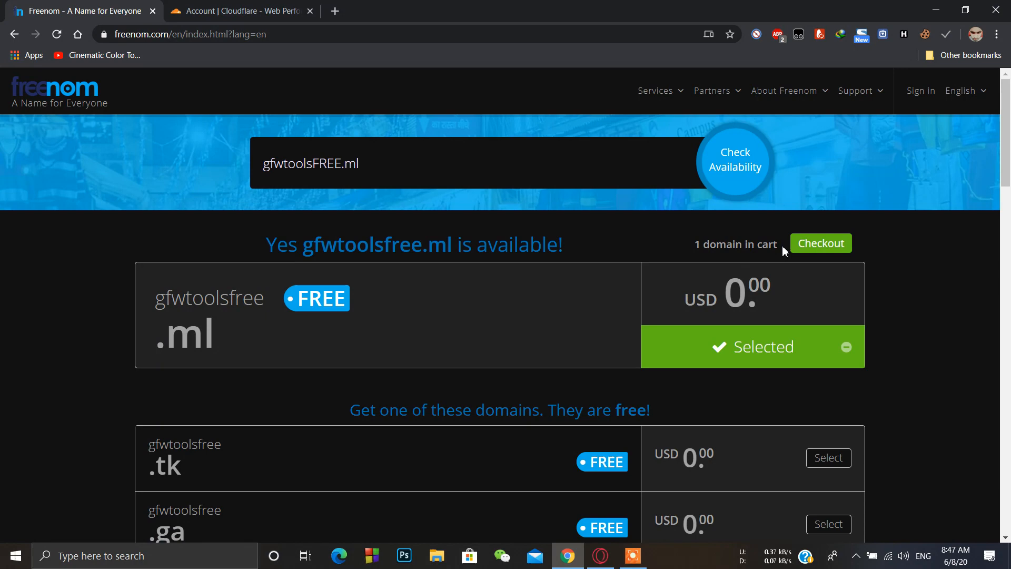
mouse_move(642, 254)
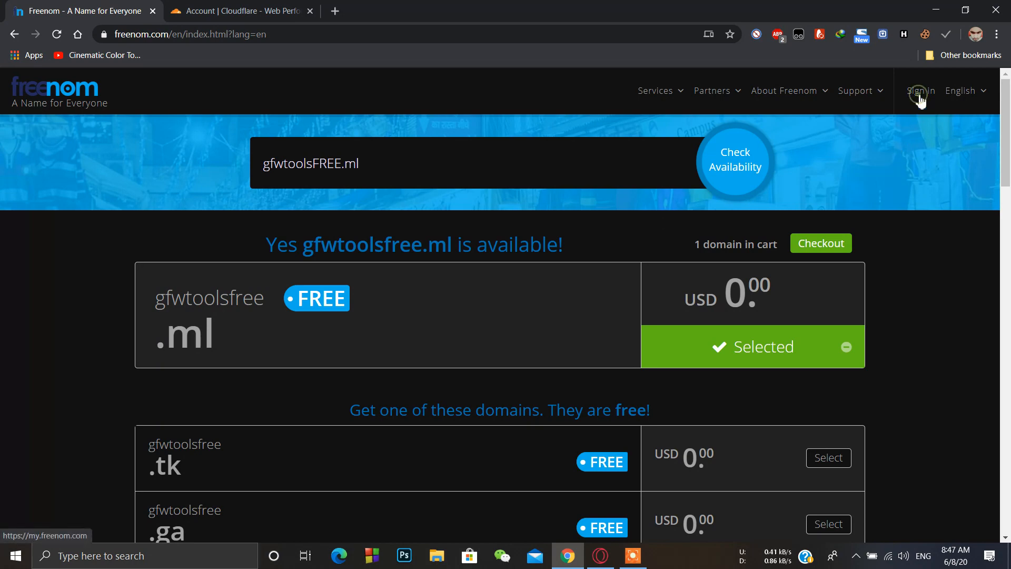
Sign into Freenom and open the management page for the active domain gfwtools.tk.
left_click(921, 90)
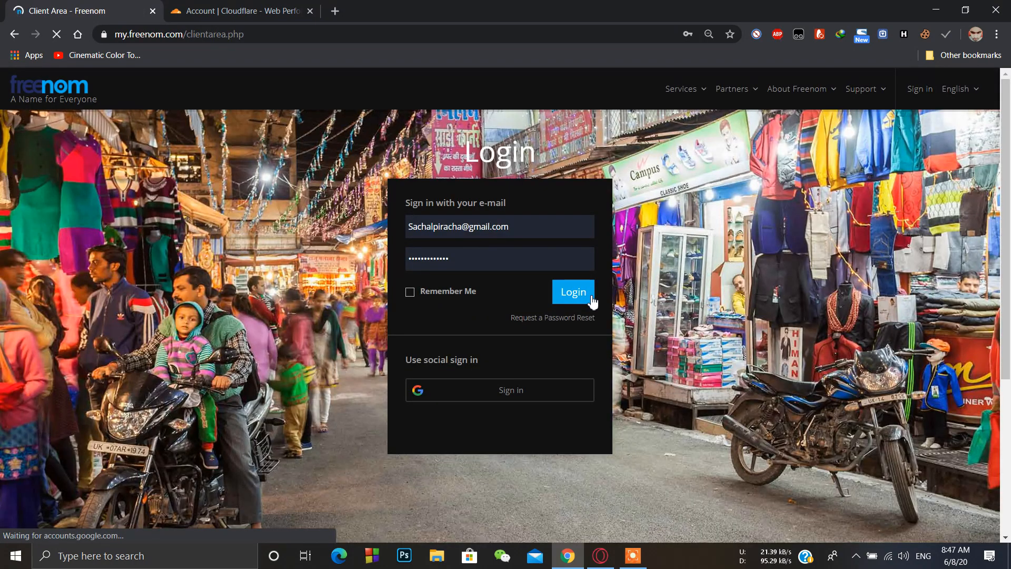
left_click(573, 292)
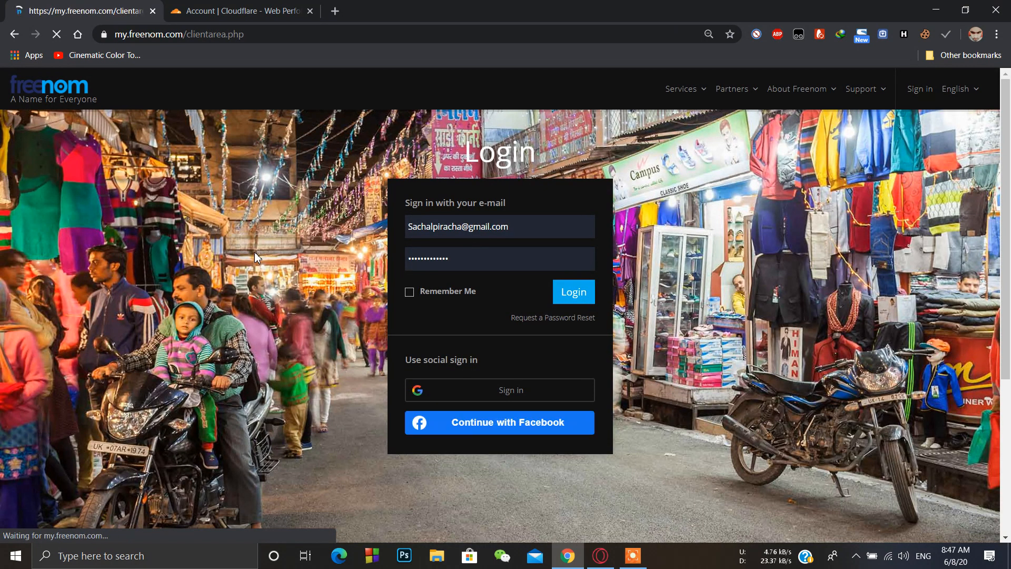
left_click(570, 291)
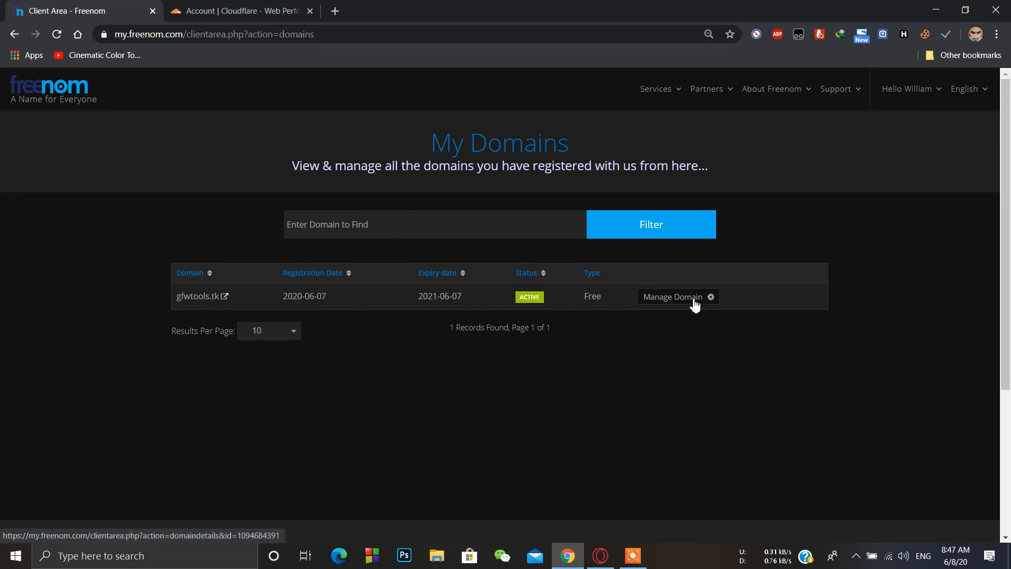
left_click(673, 297)
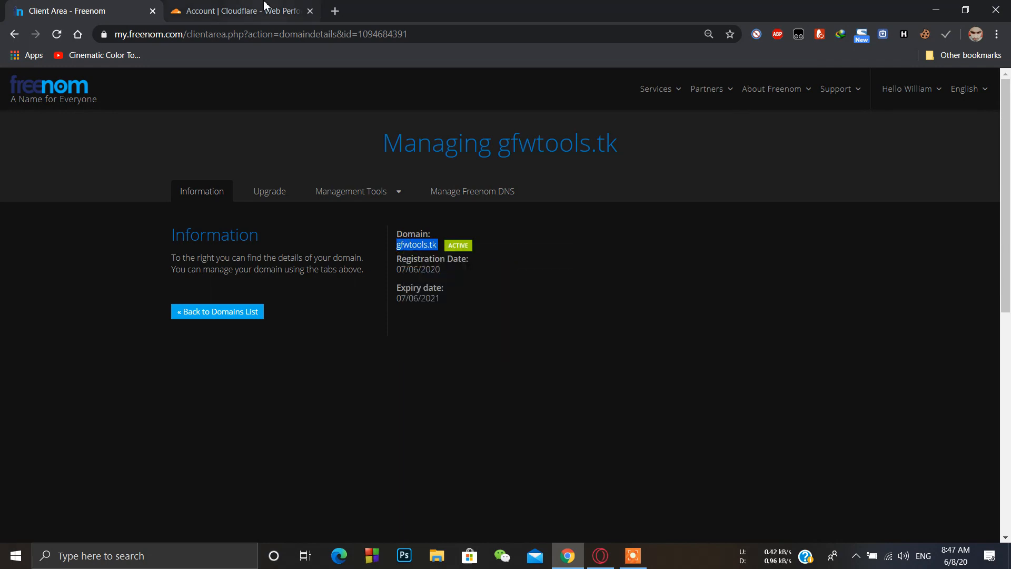
Add gfwtools.tk as a new site in the Cloudflare account.
left_click(242, 11)
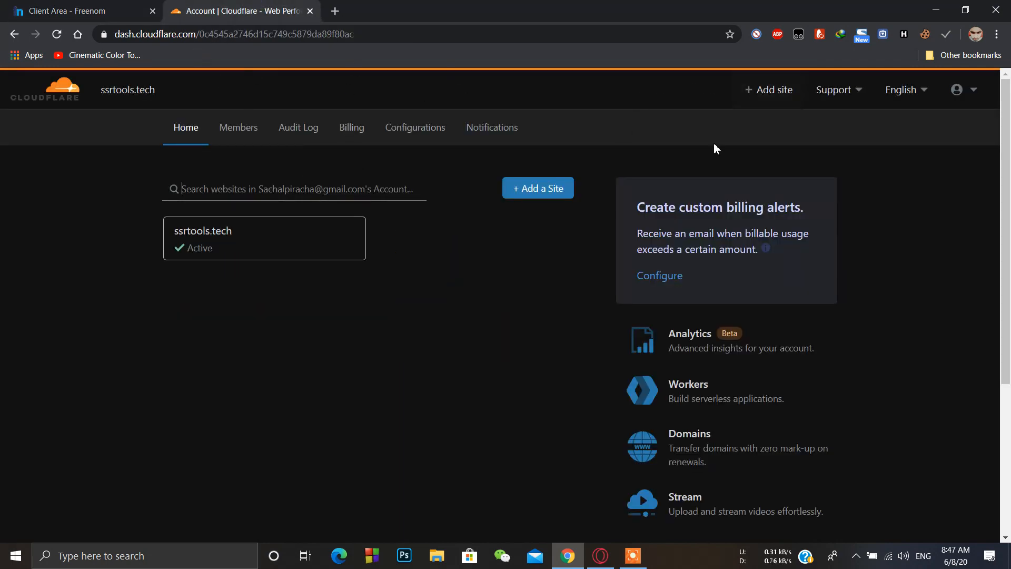
mouse_move(460, 120)
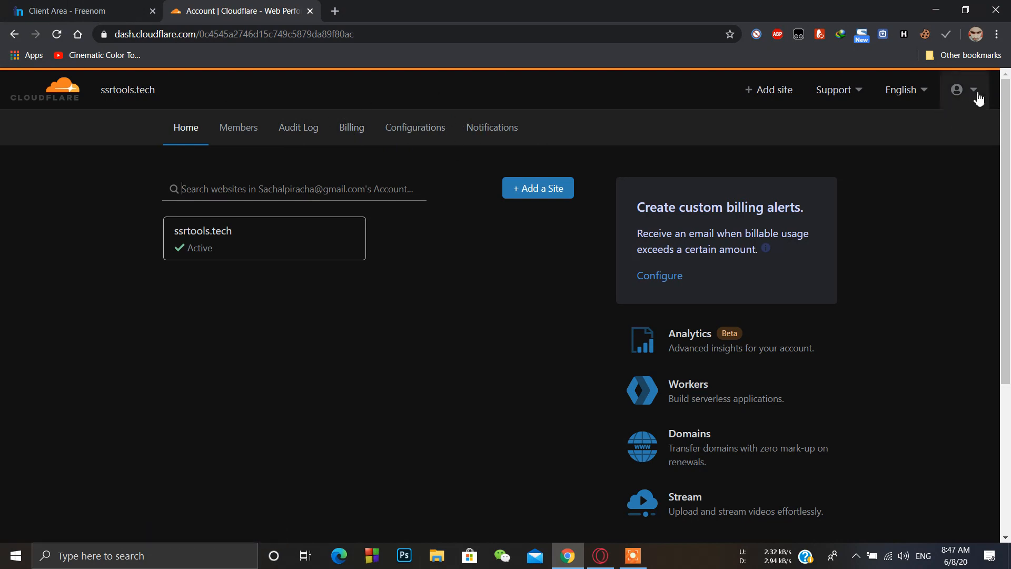
left_click(975, 90)
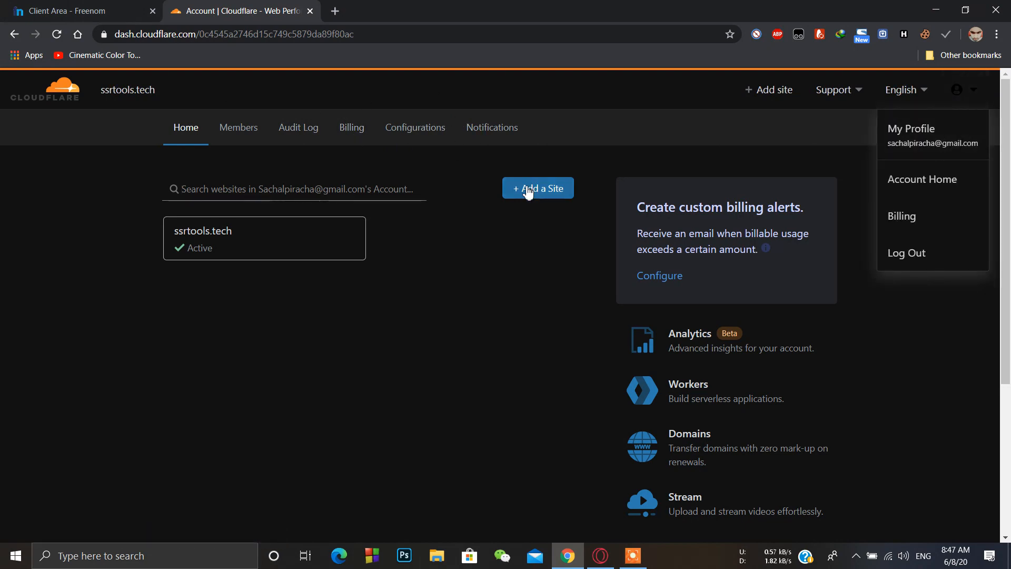
left_click(538, 188)
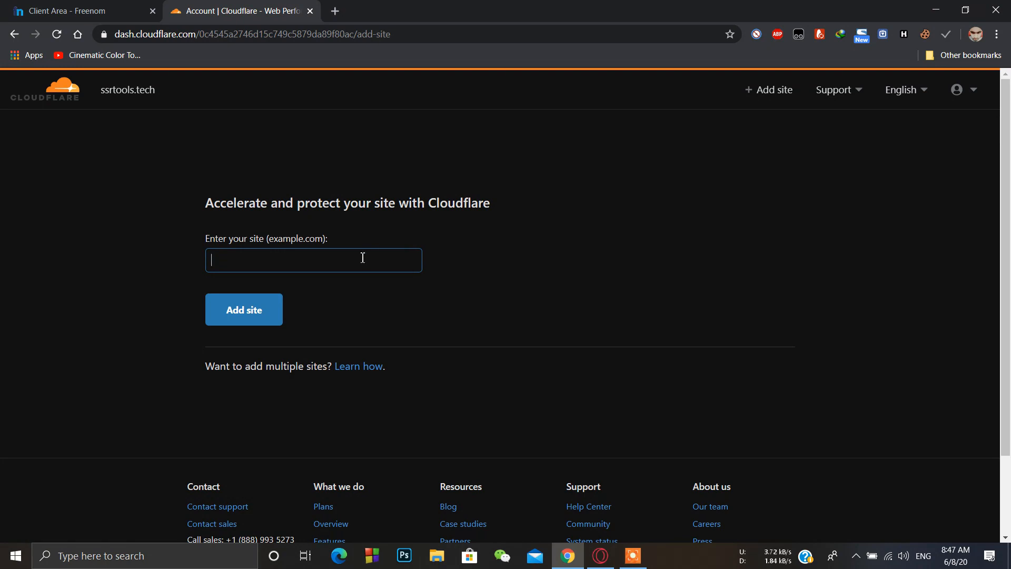
type("gfwtools.tk")
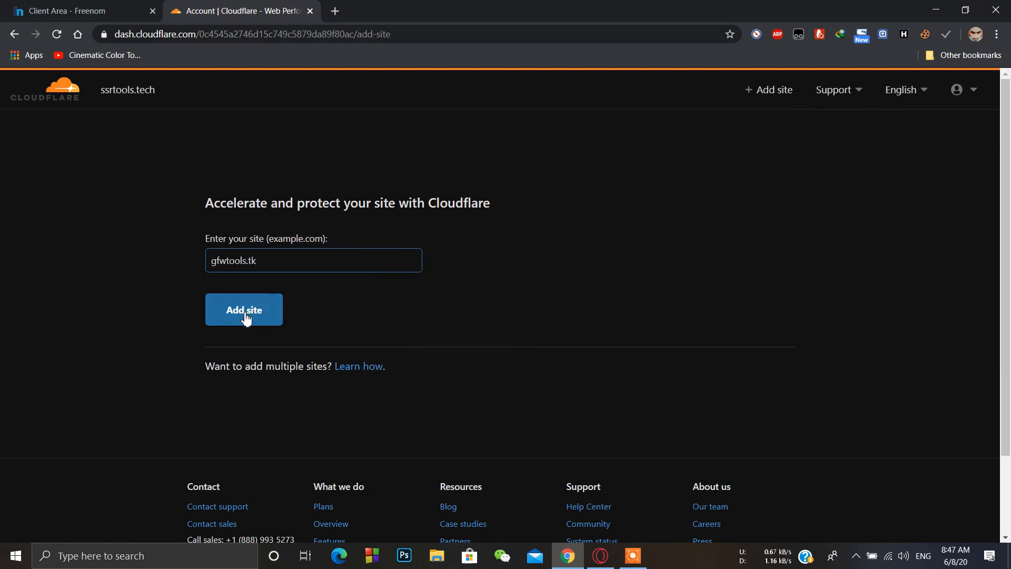
left_click(243, 310)
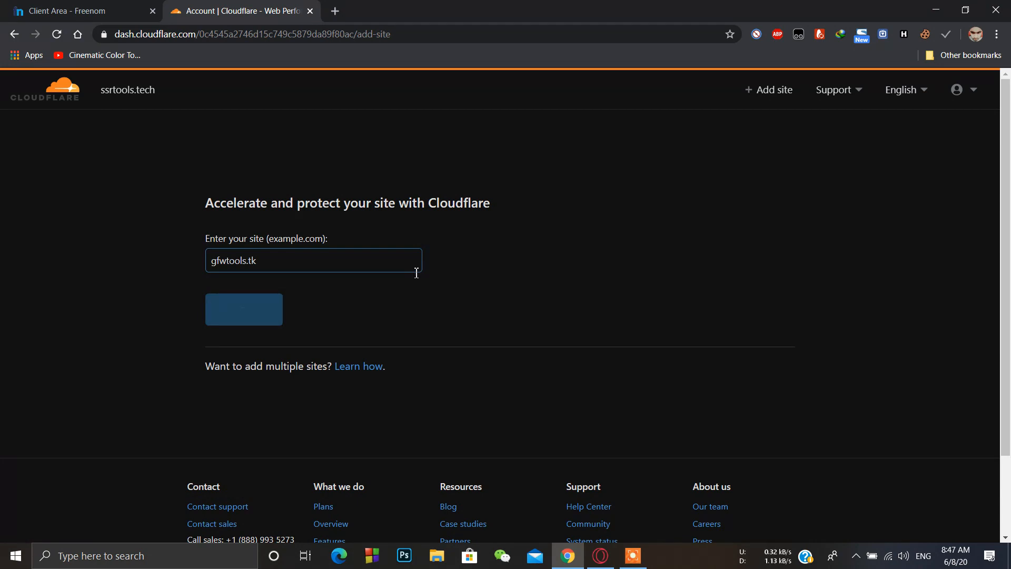
left_click(243, 310)
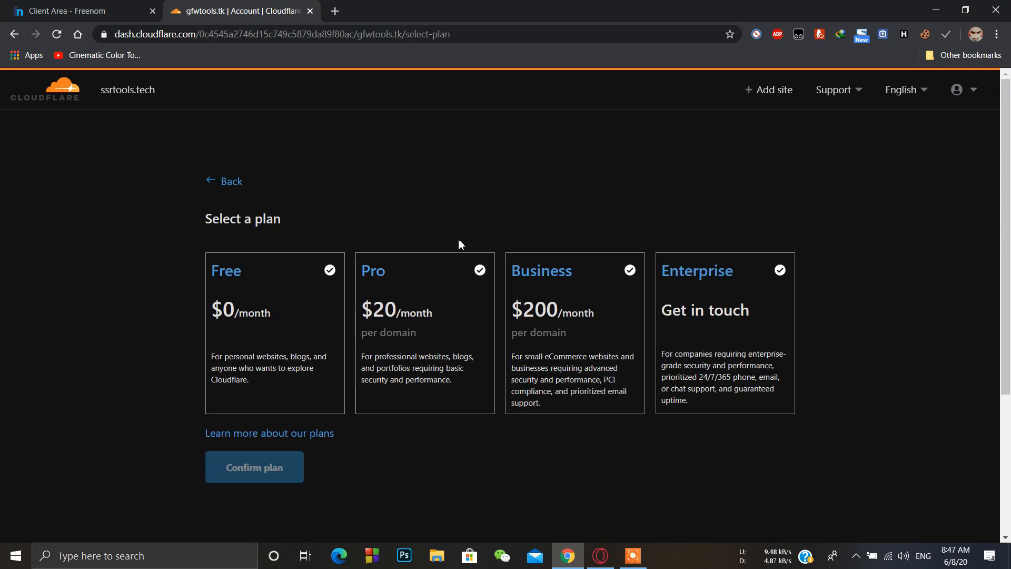
Choose and confirm the Free plan so the DNS quick scan starts.
left_click(274, 269)
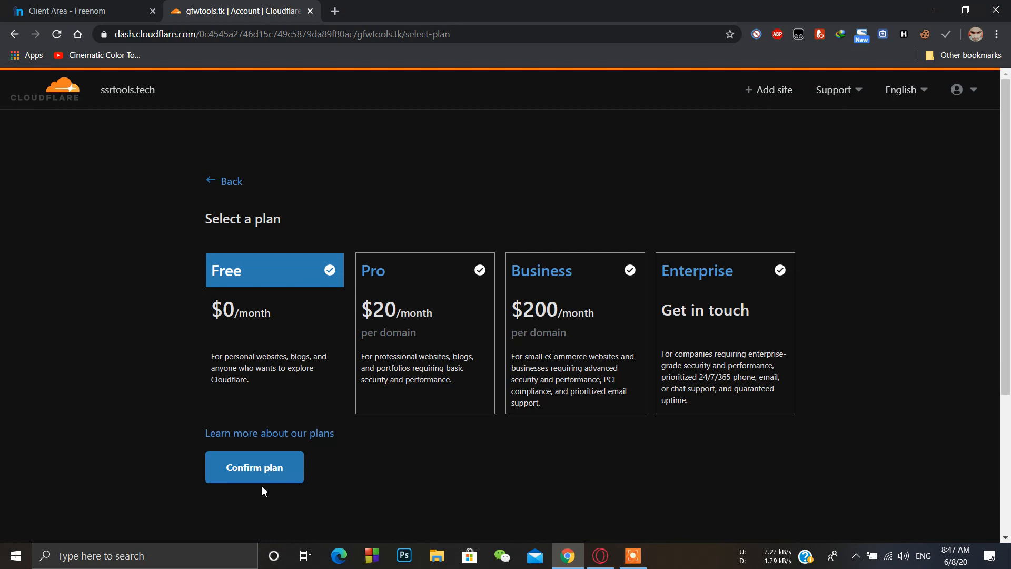
left_click(254, 467)
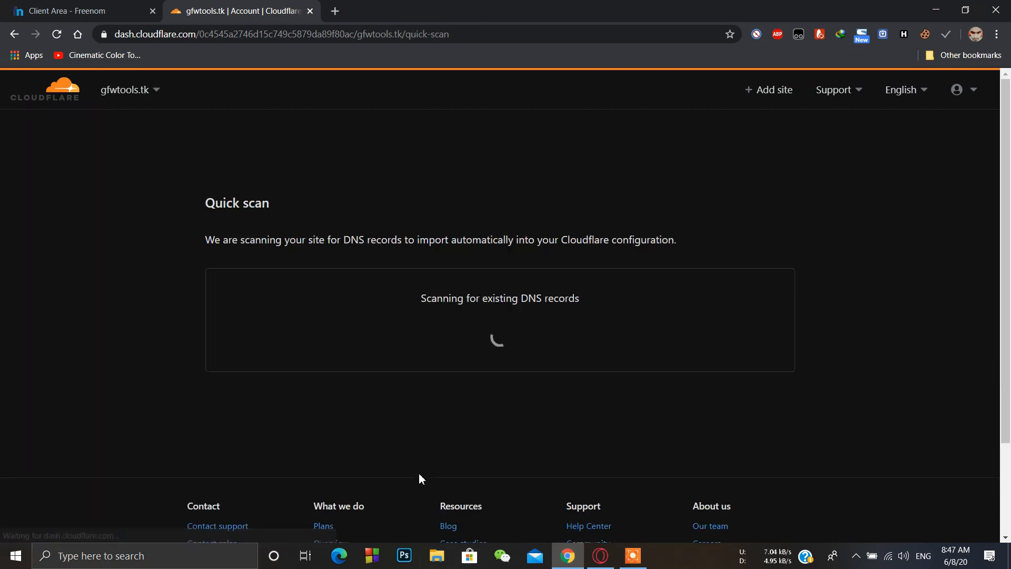
mouse_move(448, 402)
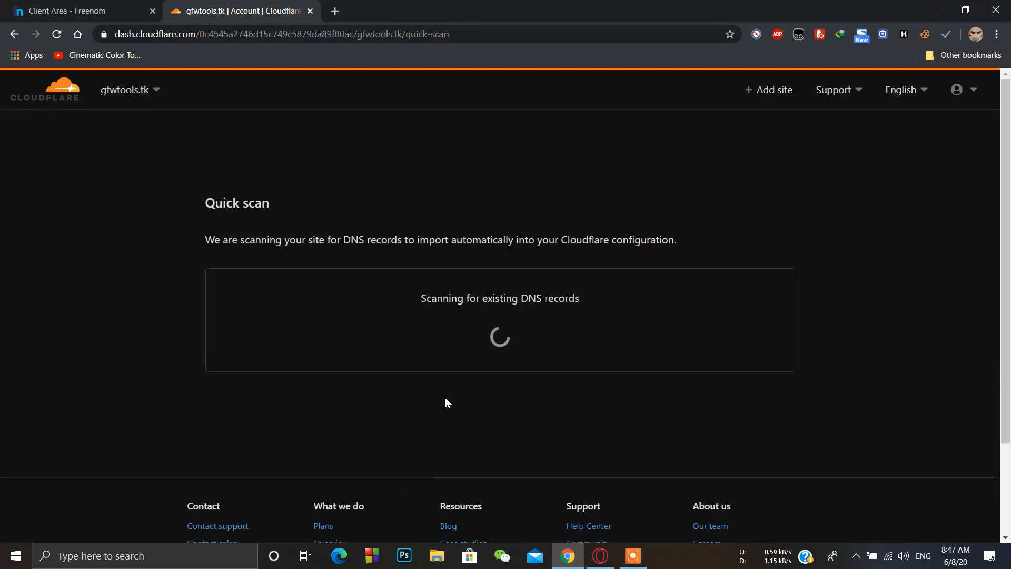
mouse_move(528, 324)
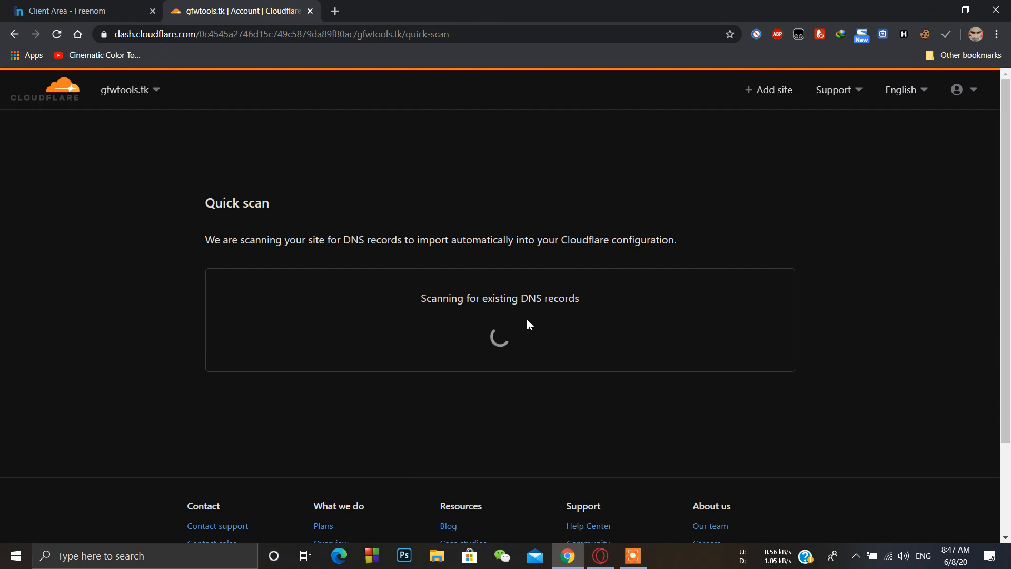
mouse_move(521, 325)
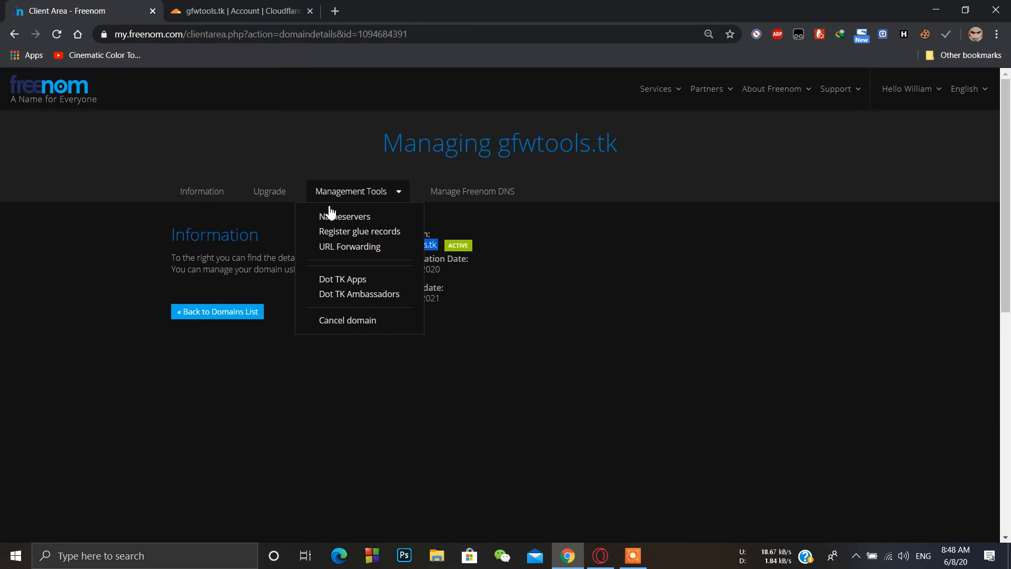
View gfwtools.tk's default Freenom nameservers, then return to the Cloudflare setup.
left_click(346, 216)
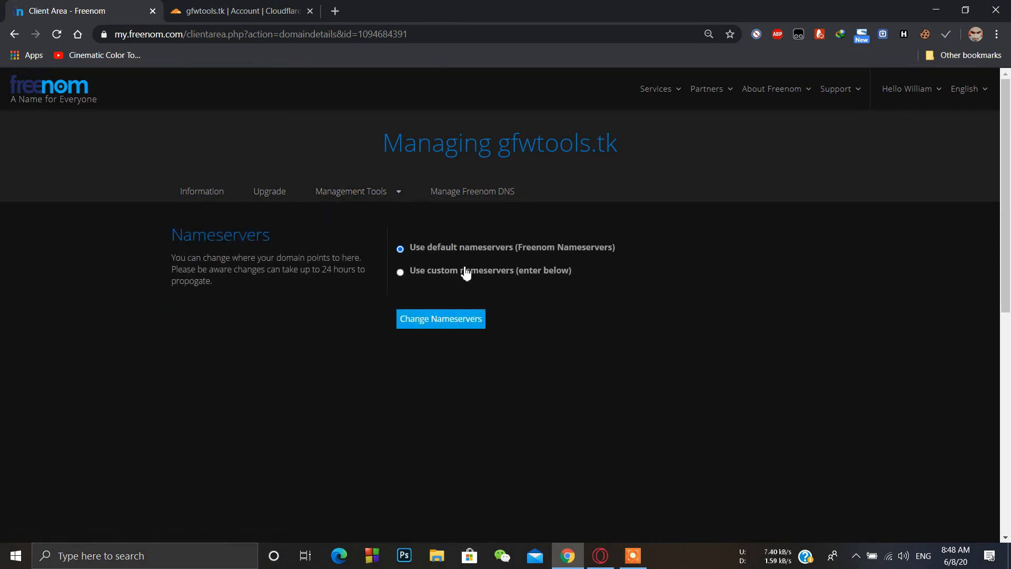
left_click(239, 11)
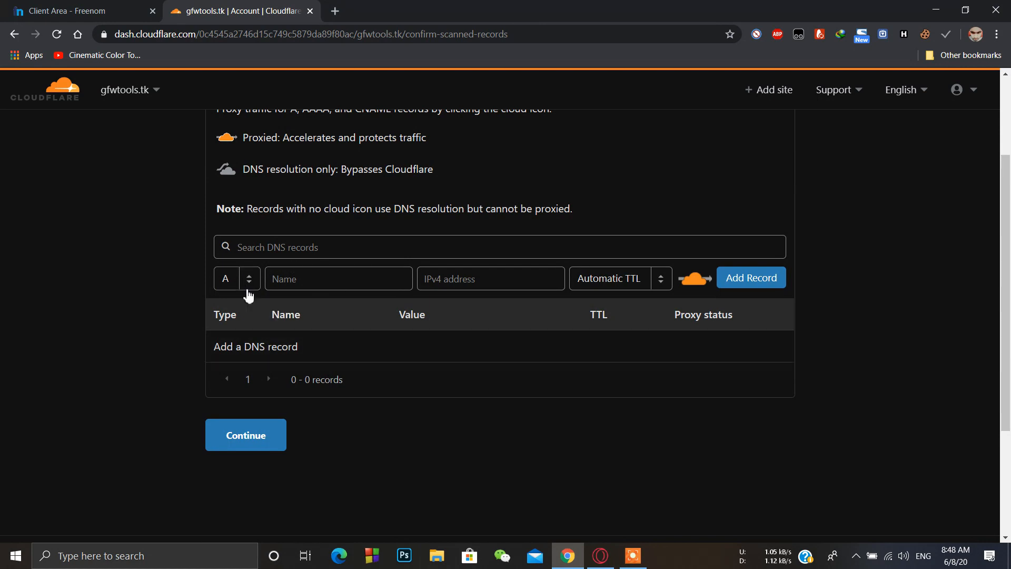
Look up the server address and add an A record www pointing to 67.158.54.239.
left_click(338, 278)
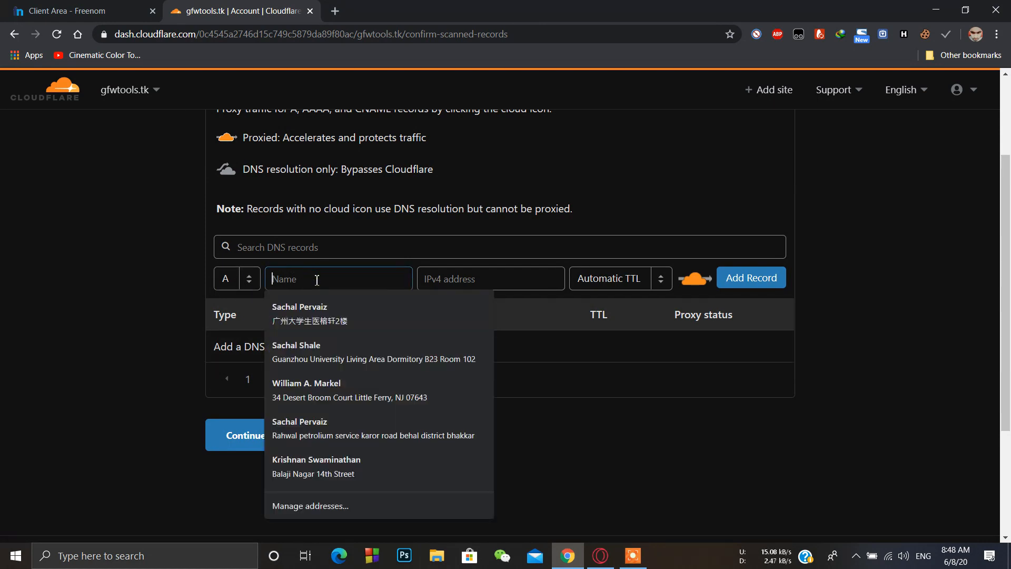
type("www")
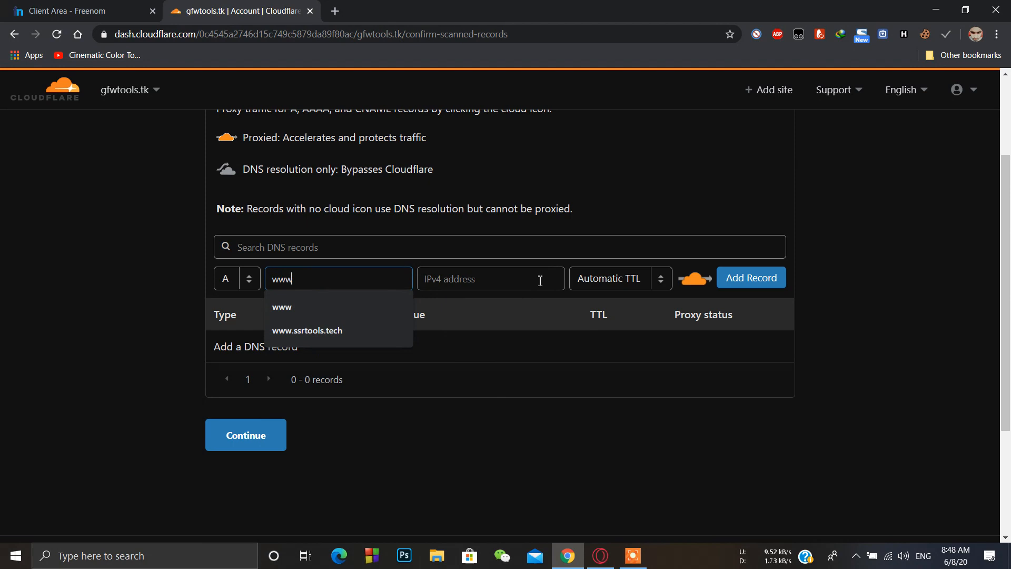
left_click(490, 278)
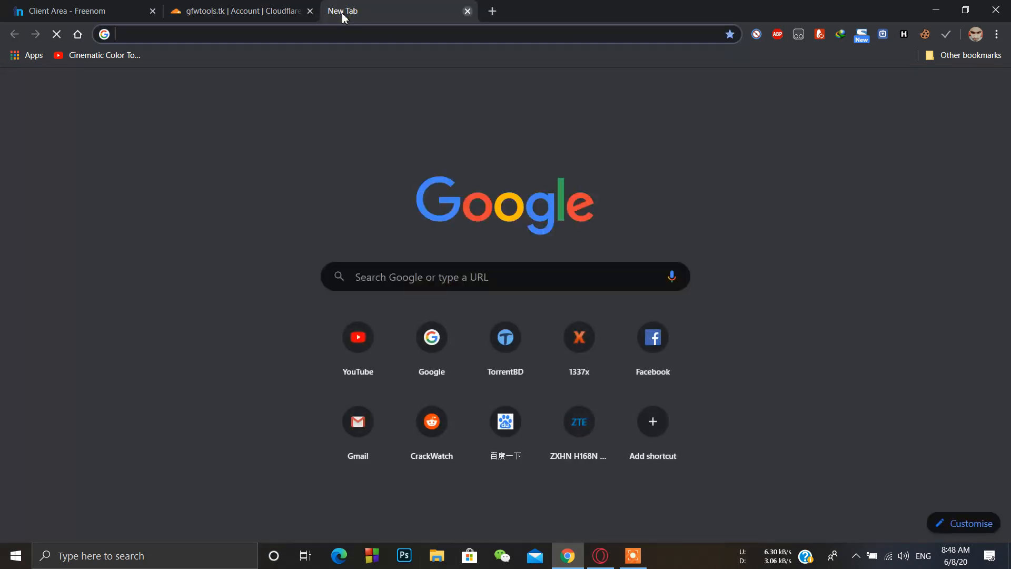
type("67.158.54.60:65432")
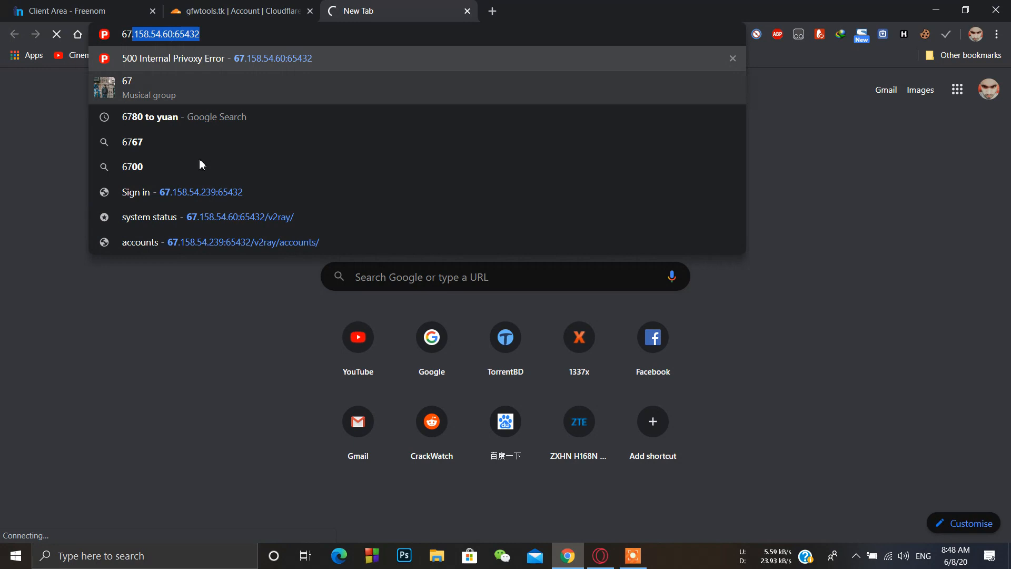
left_click(200, 192)
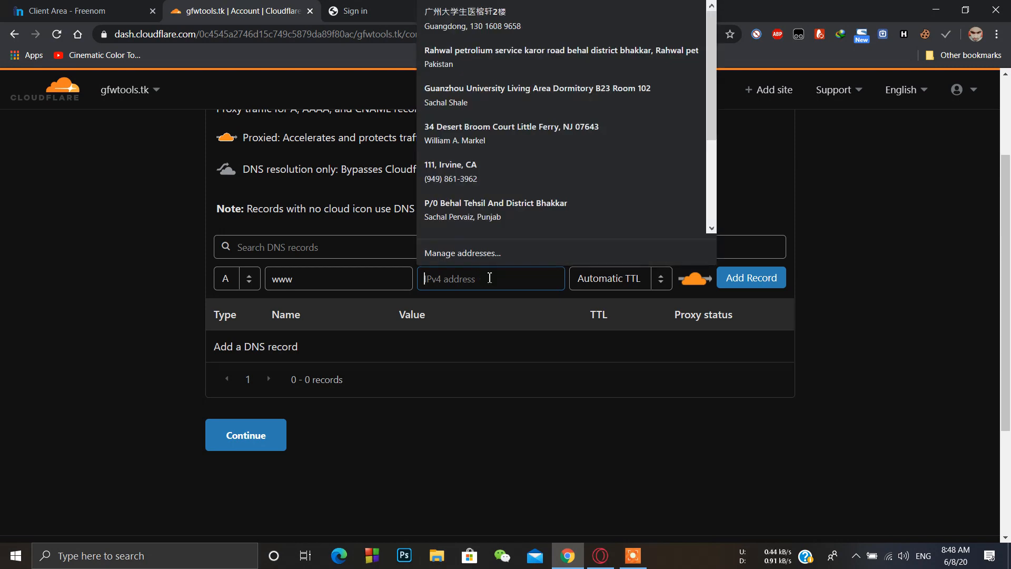
type("http://67.158.54.239/")
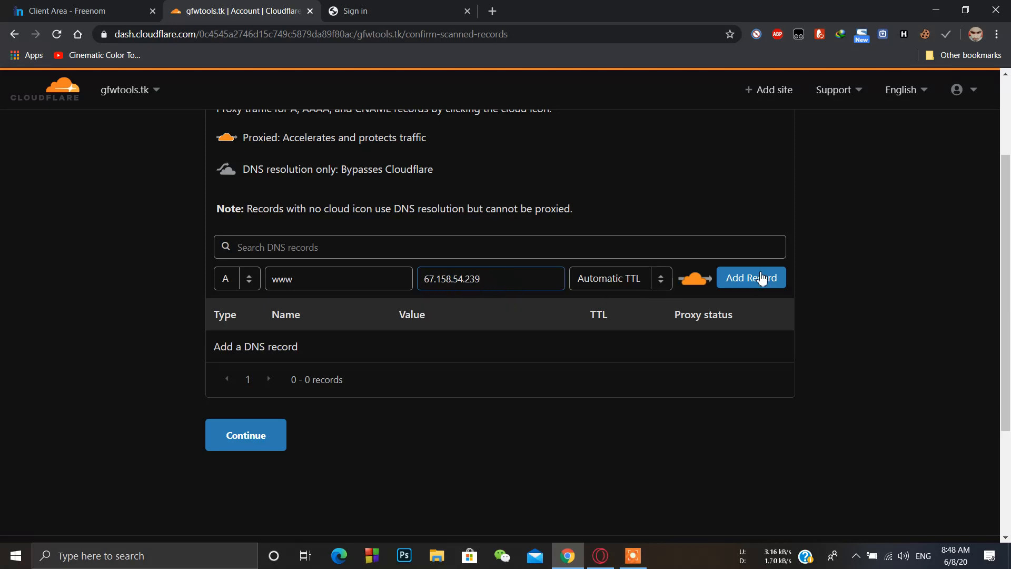
left_click(750, 277)
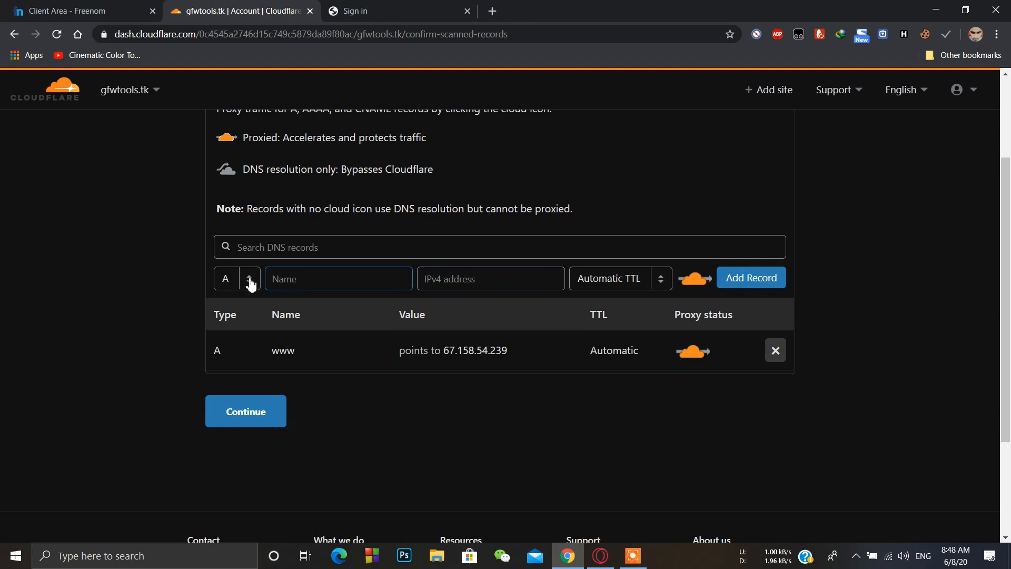
Add an A record gfwtools.tk pointing to 67.158.54.239 and continue to the nameserver list.
type("g")
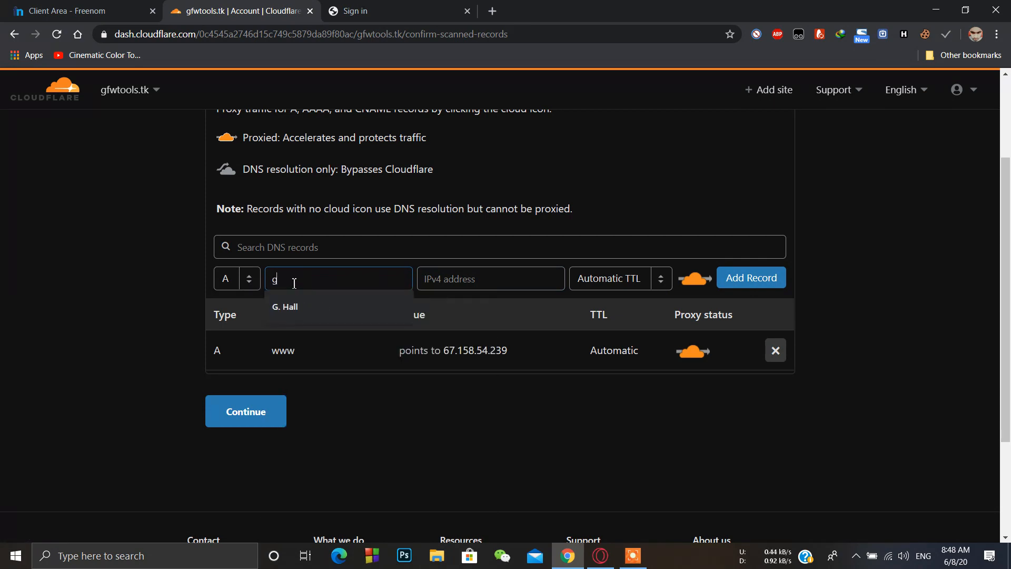
type("fw")
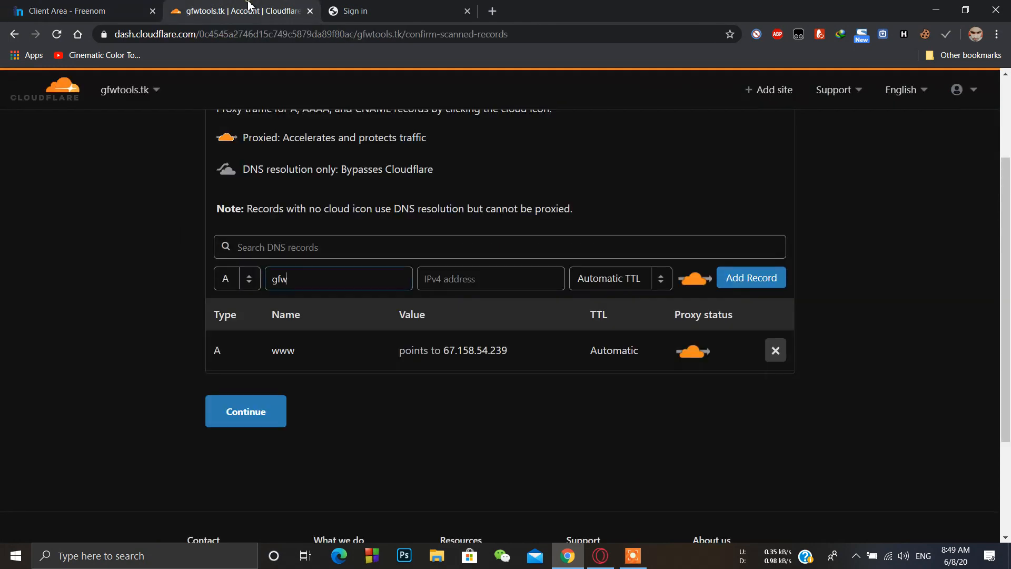
type("ls.tk")
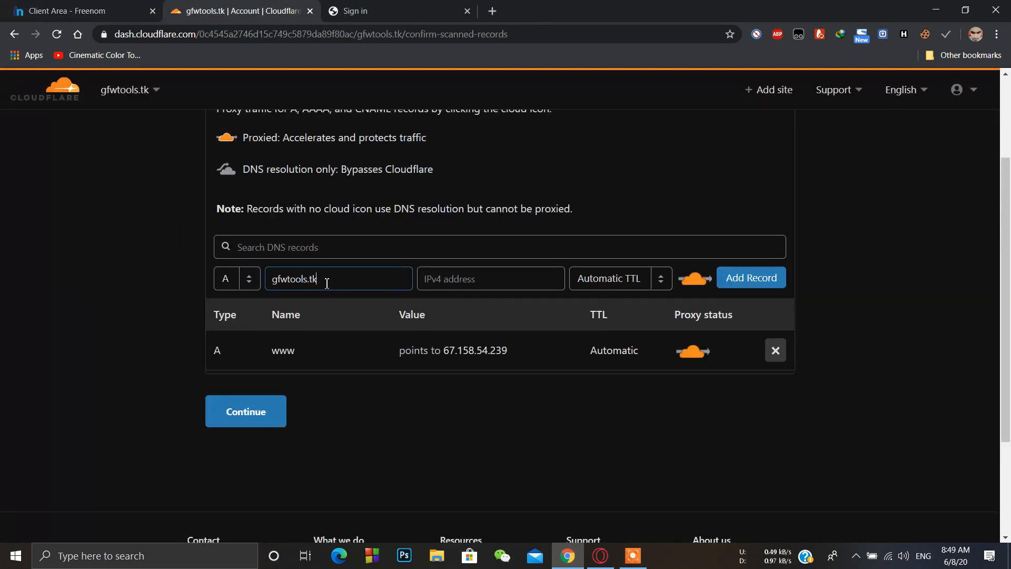
type("http://67.158.54.239/")
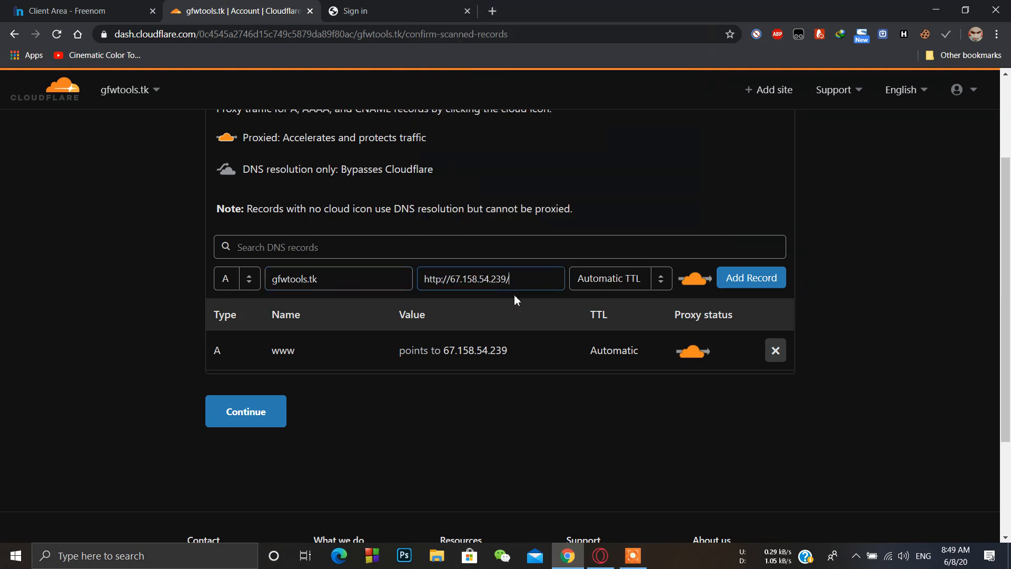
double_click(434, 278)
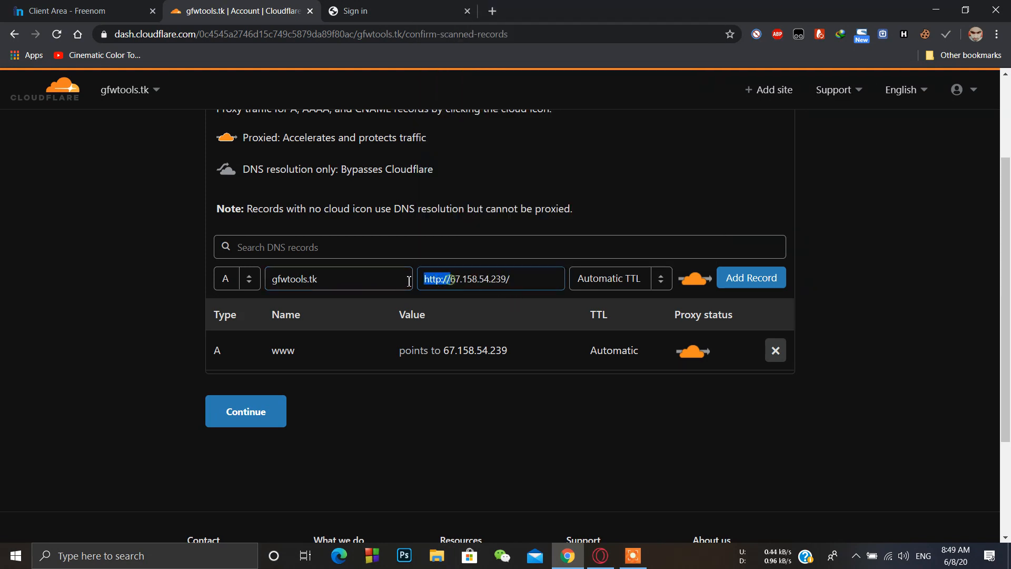
type("67.158.54.239")
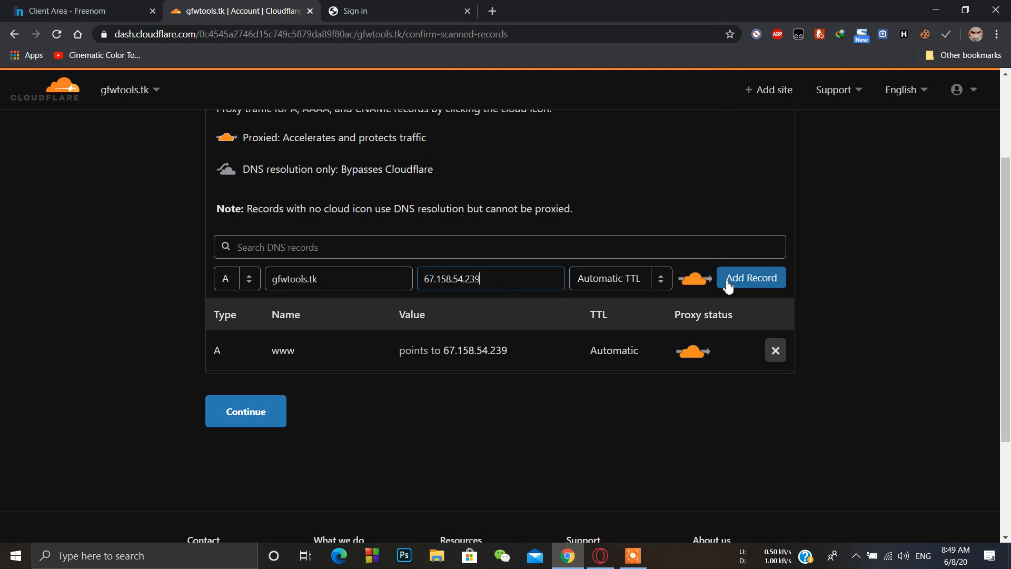
left_click(751, 278)
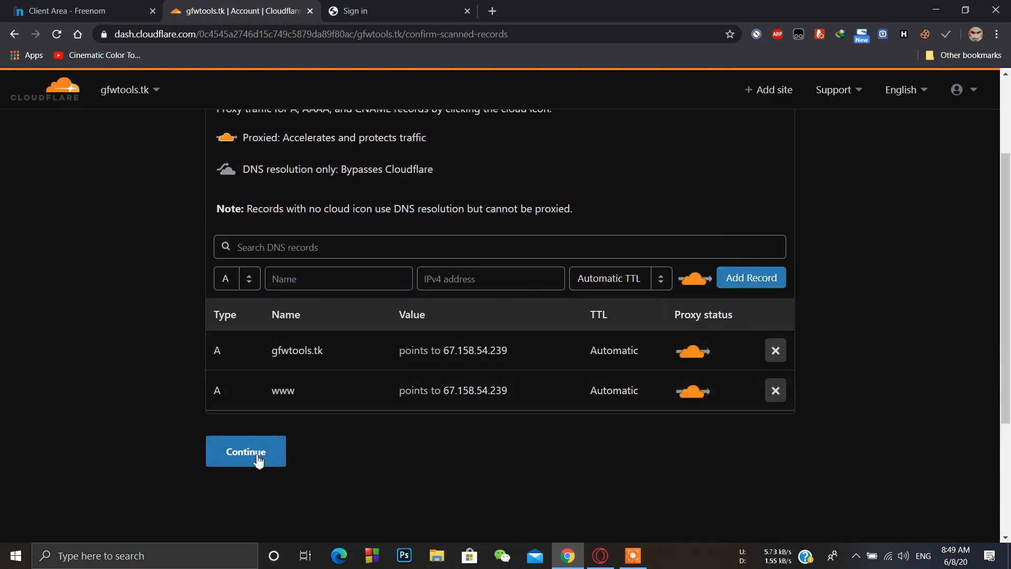
left_click(245, 451)
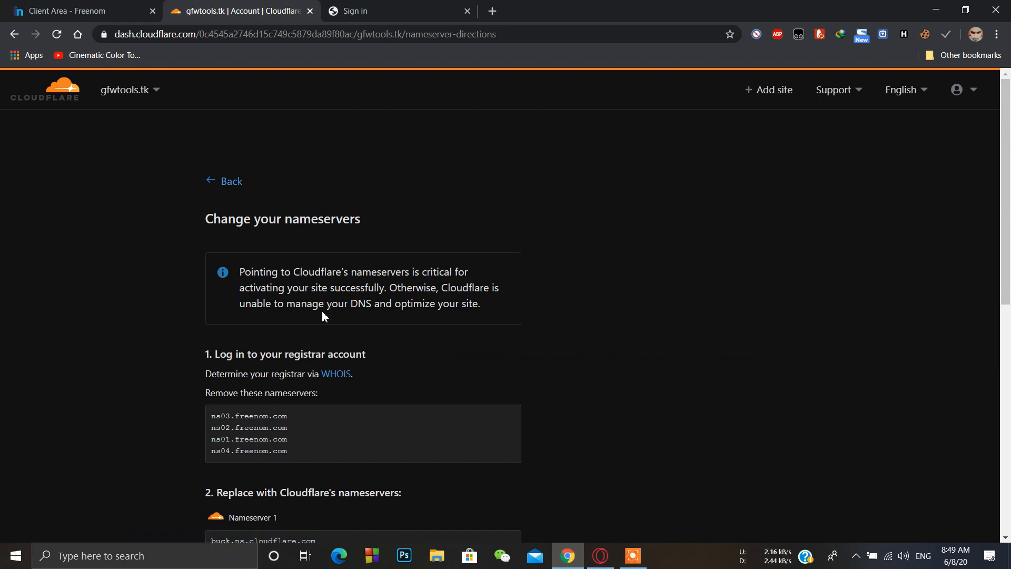
scroll("down", 3)
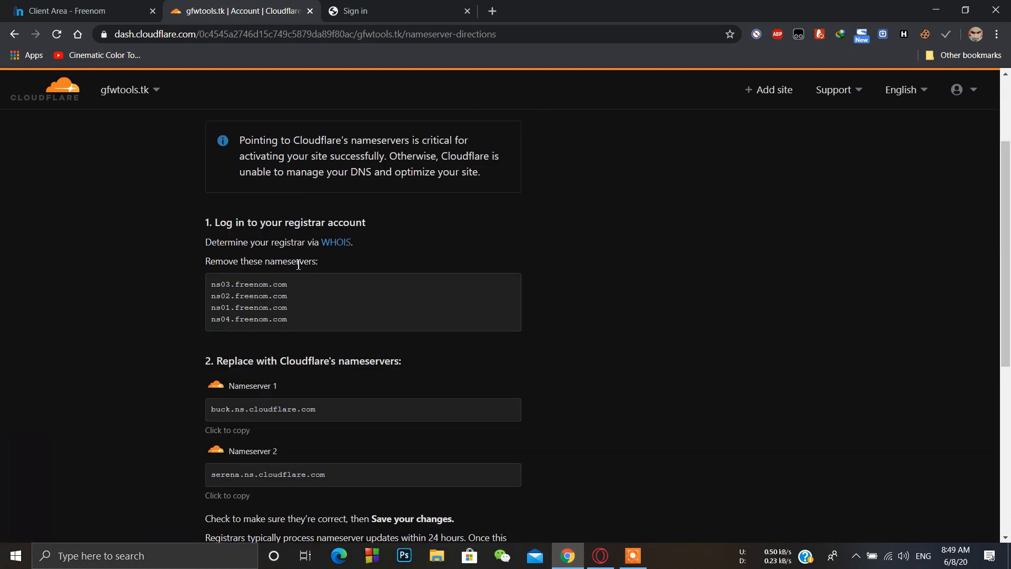
Switch gfwtools.tk to custom nameservers with buck.ns.cloudflare.com as Nameserver 1.
left_click(70, 10)
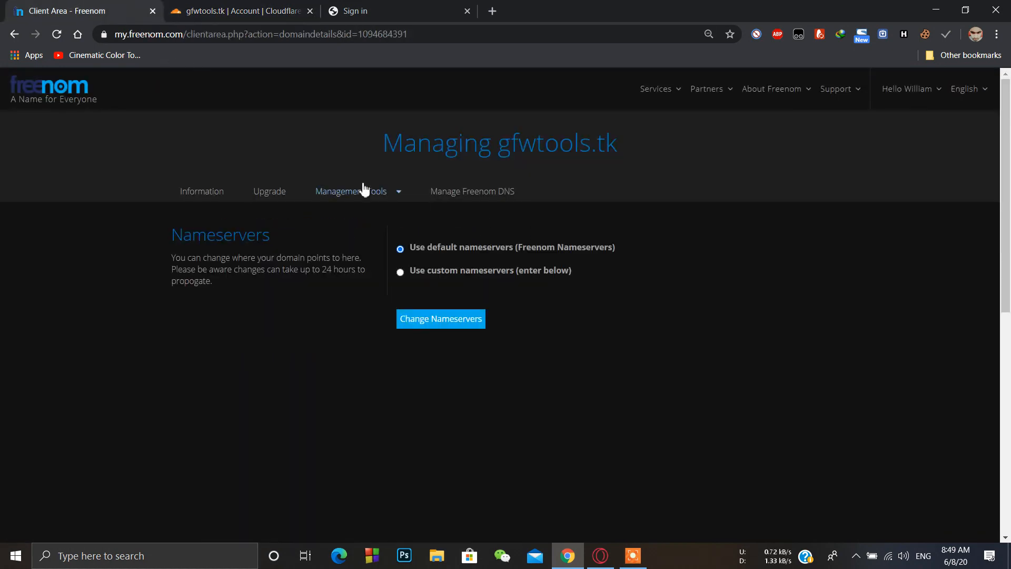
left_click(350, 191)
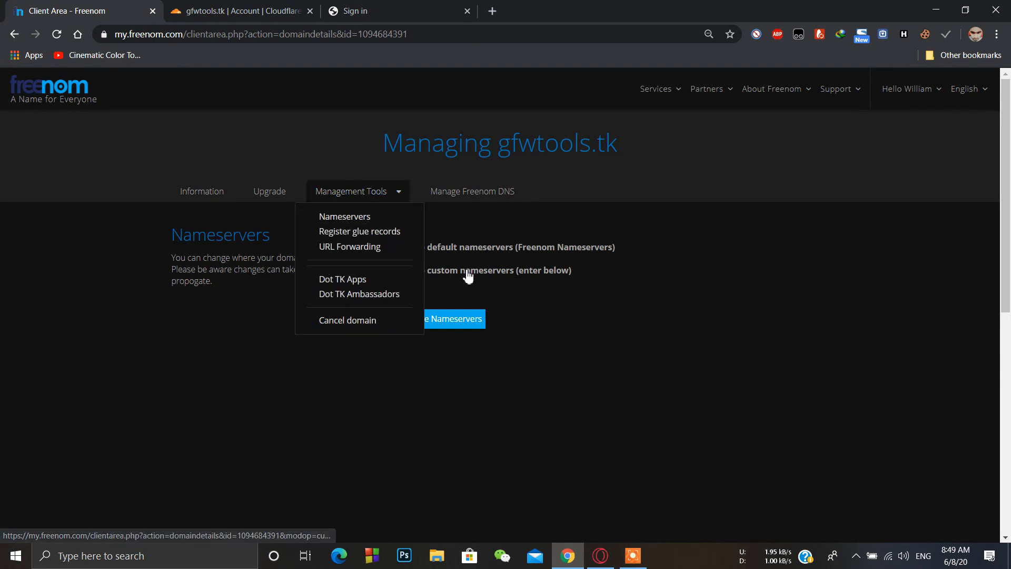
left_click(400, 270)
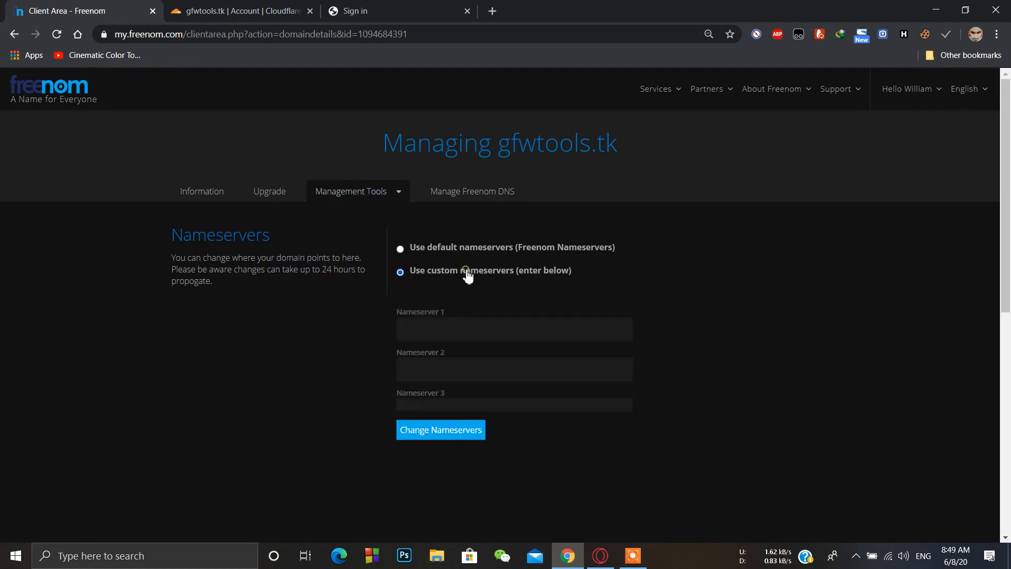
left_click(239, 11)
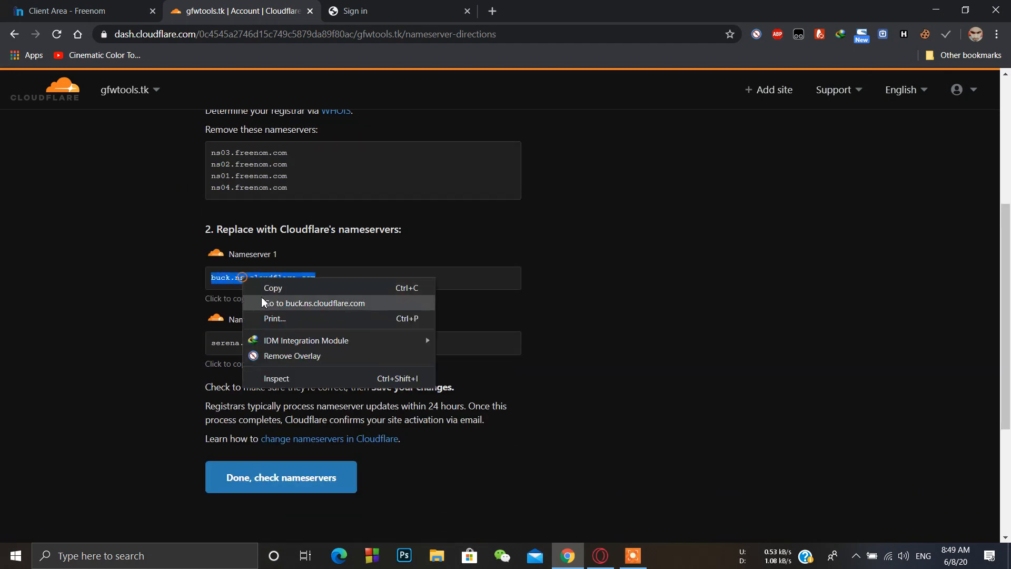
left_click(77, 10)
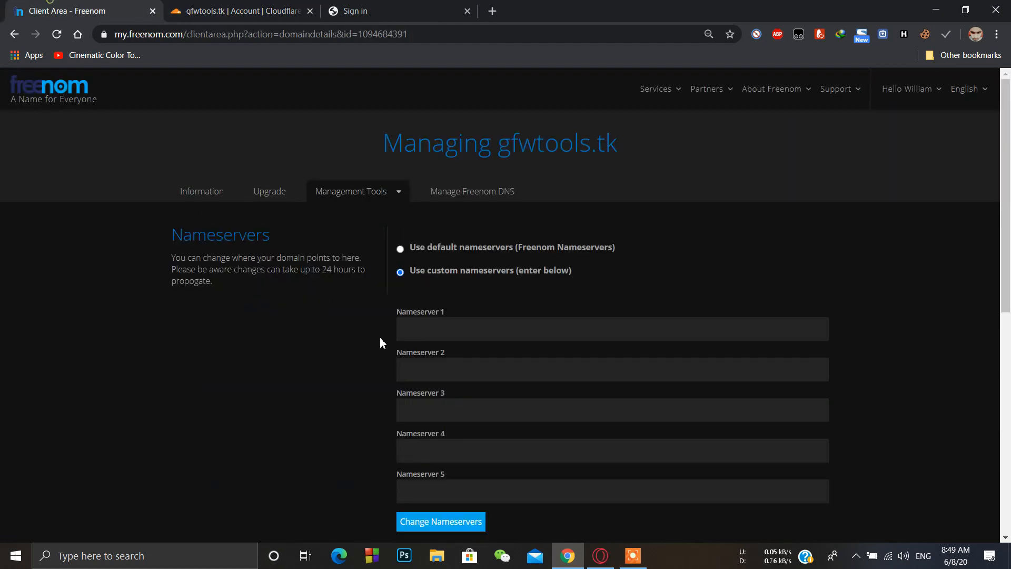
type("buck.ns.cloudflare.com")
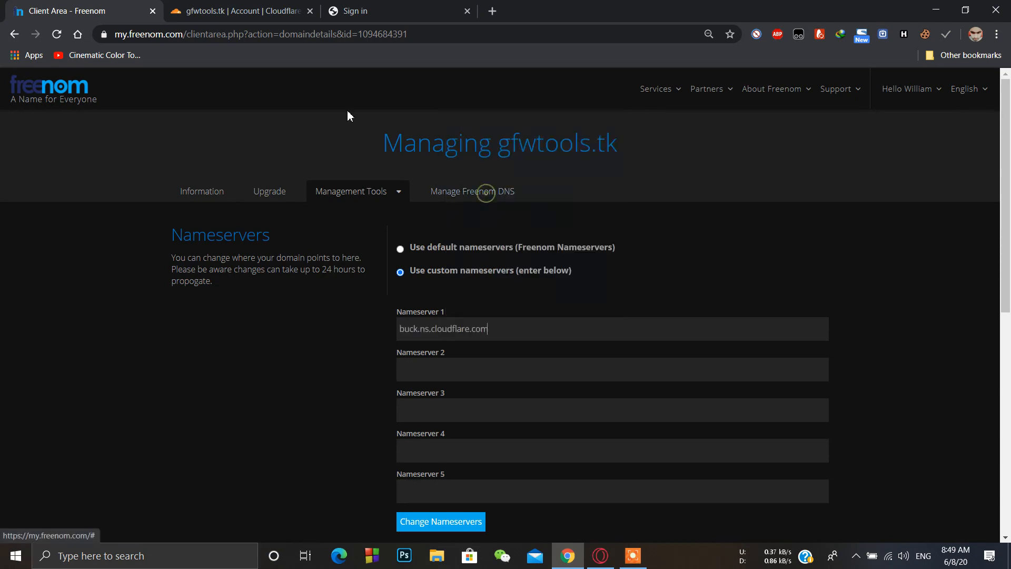
Enter serena.ns.cloudflare.com as Nameserver 2 and save the nameserver change.
left_click(231, 11)
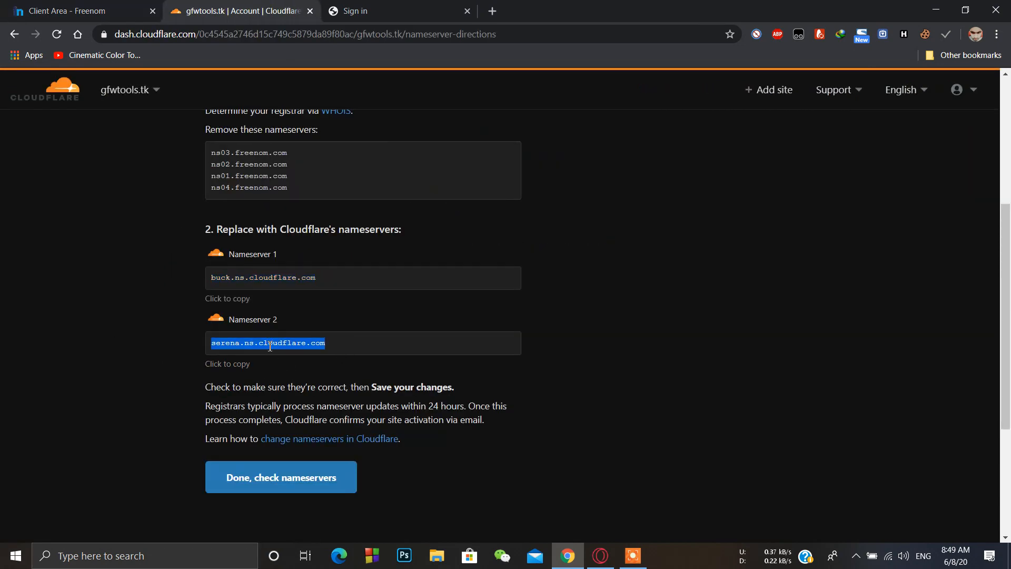
left_click(74, 11)
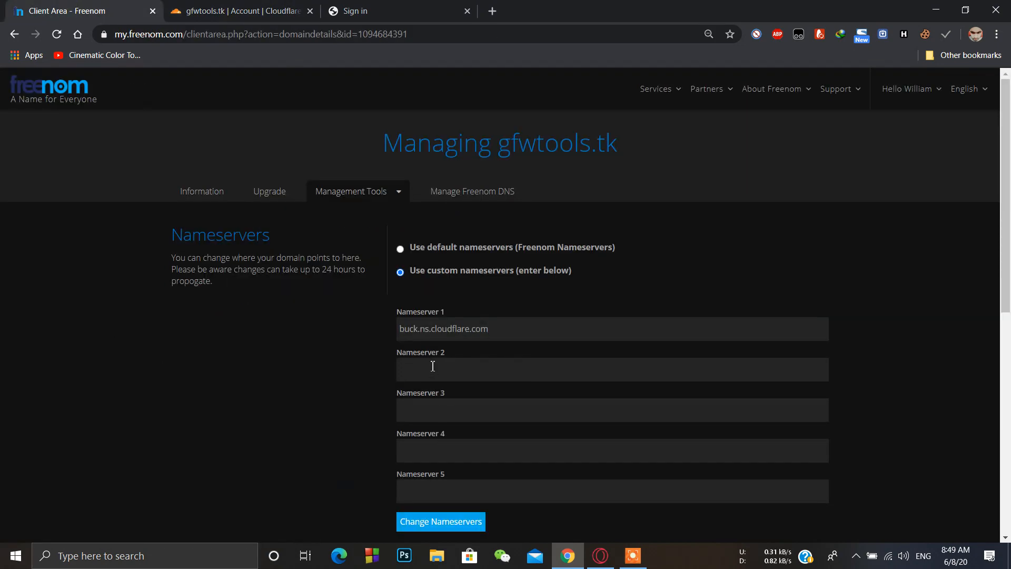
type("serena.ns.cloudflare.com")
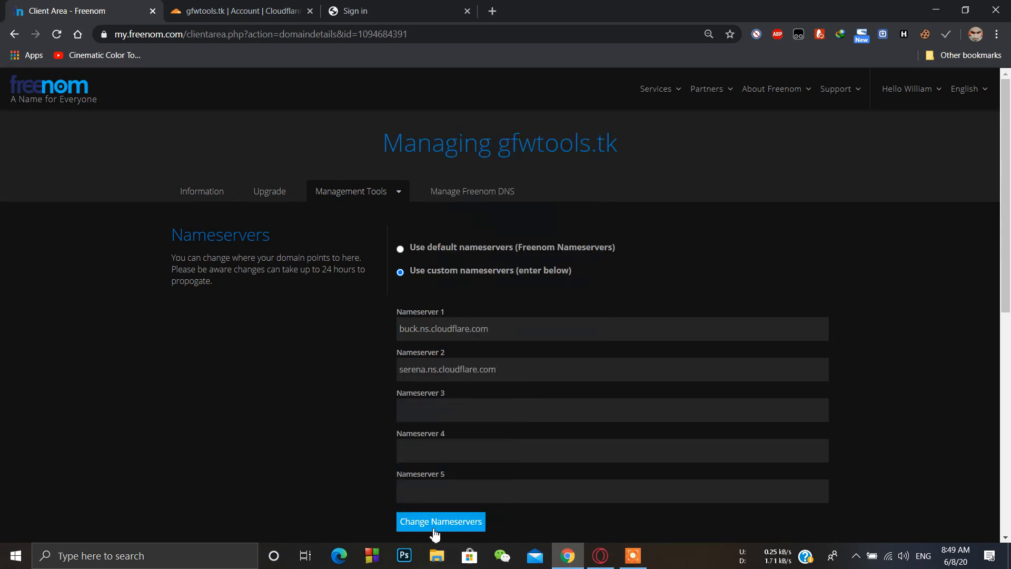
left_click(440, 522)
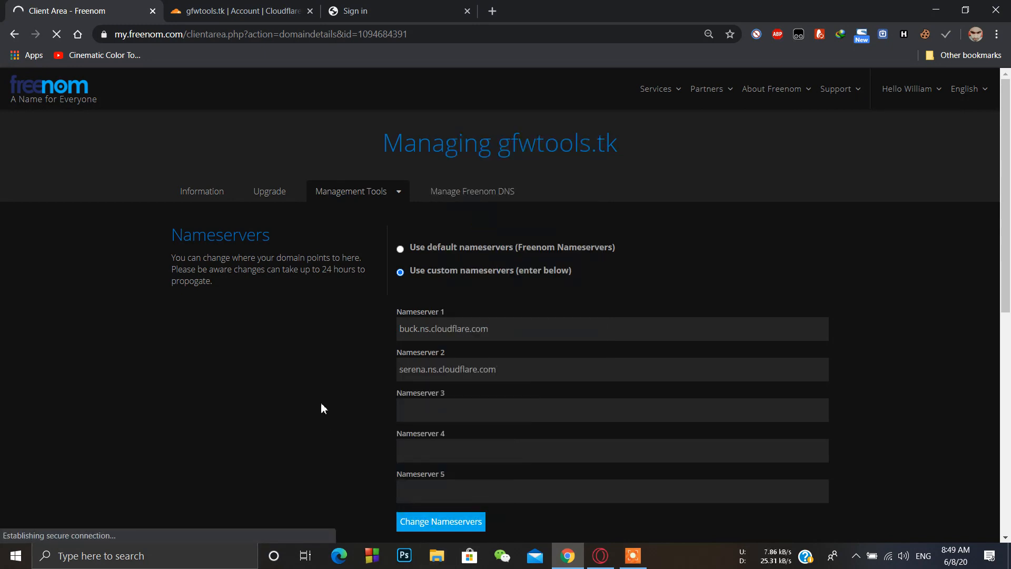
left_click(441, 521)
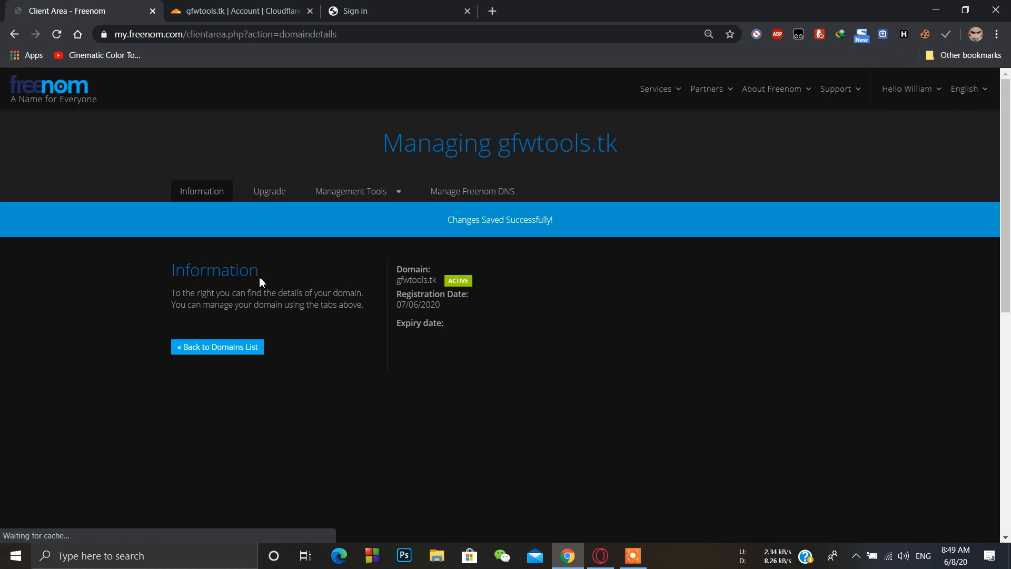
left_click(239, 10)
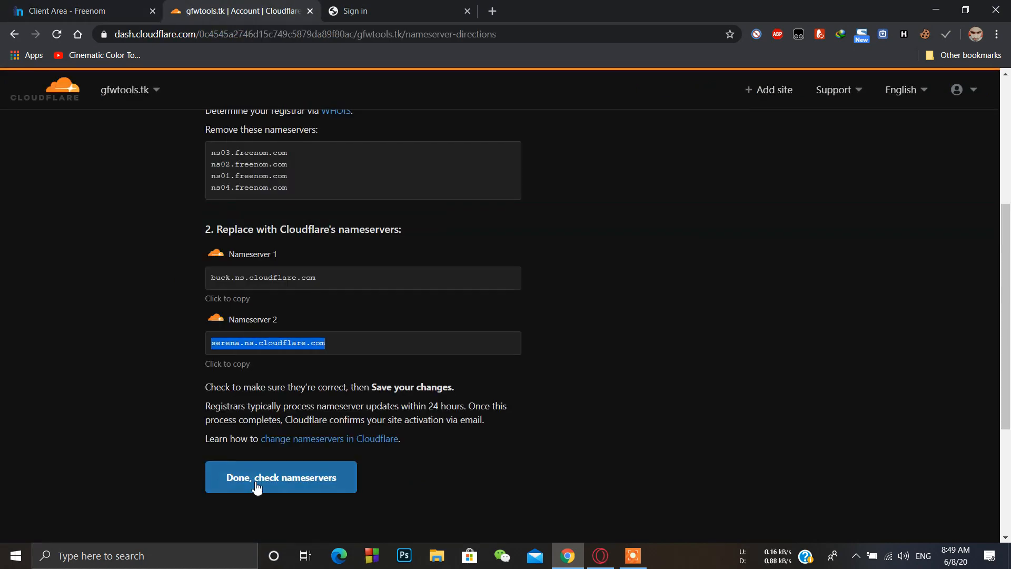
Confirm nameservers changed and finish quick-start with SSL/TLS Full and Brotli on.
left_click(280, 477)
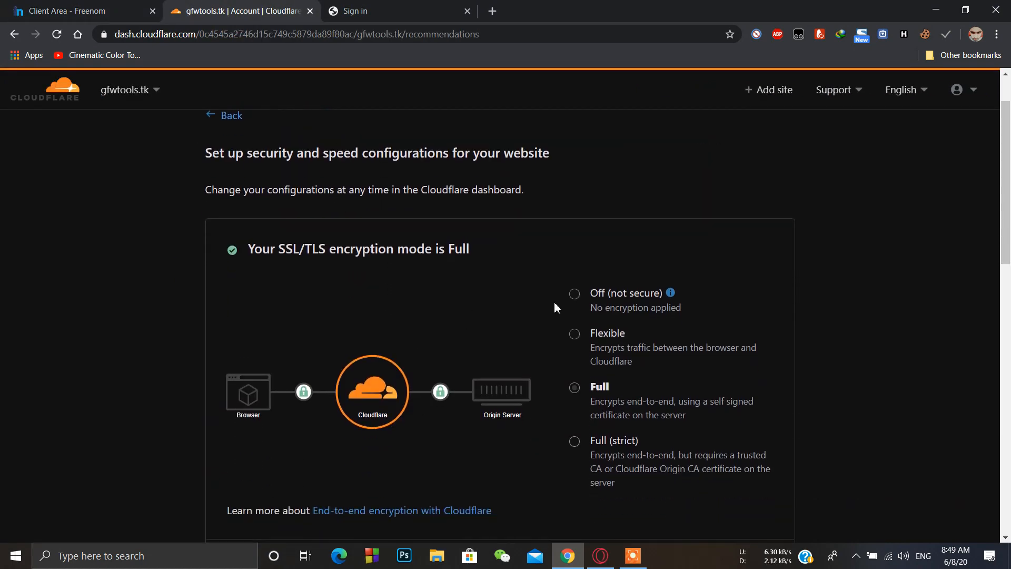
left_click(573, 388)
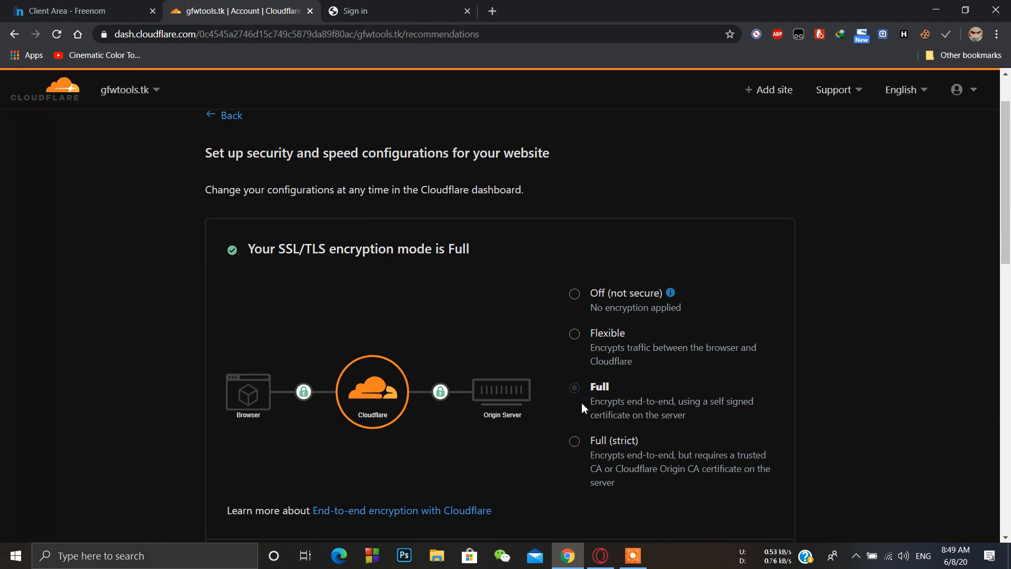
scroll("down", 3)
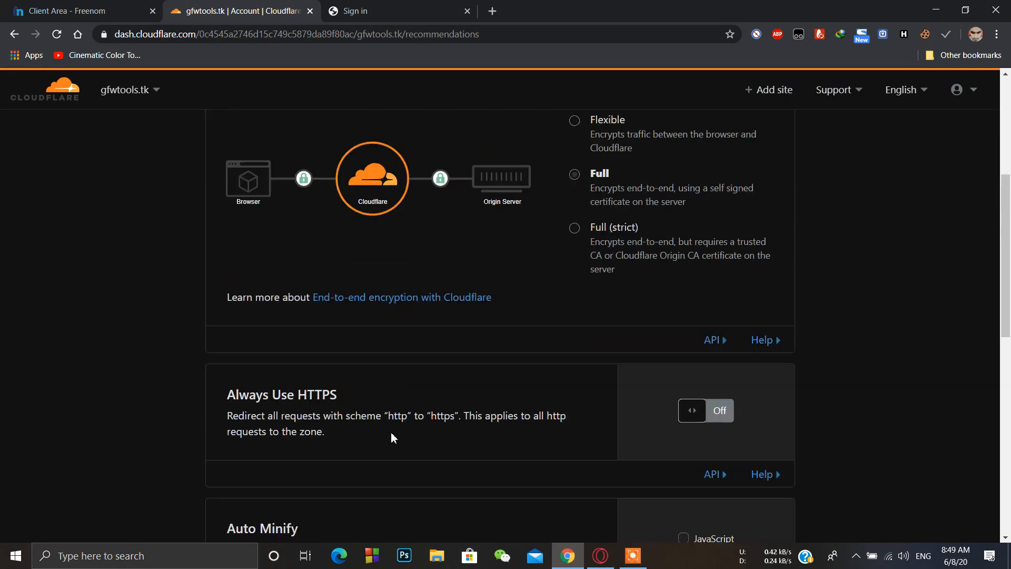
scroll("down", 3)
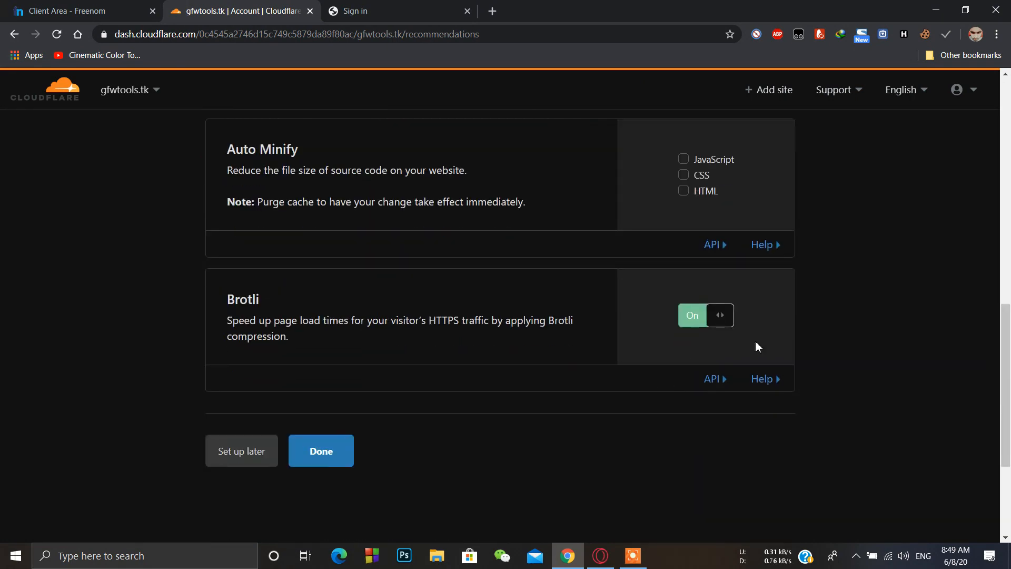
left_click(320, 451)
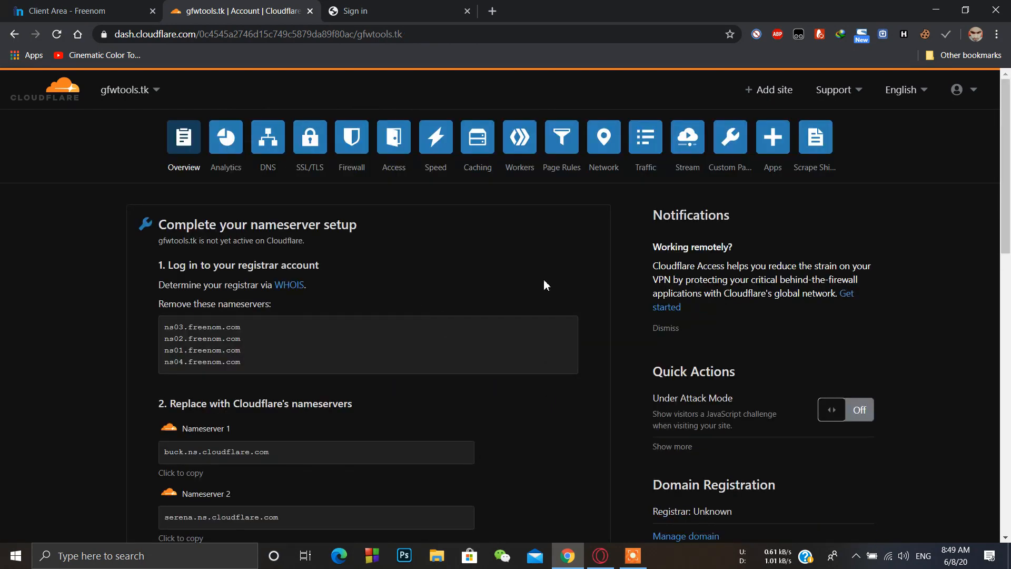
Open the ssrtools.tech site dashboard from the Cloudflare site list.
scroll("down", 3)
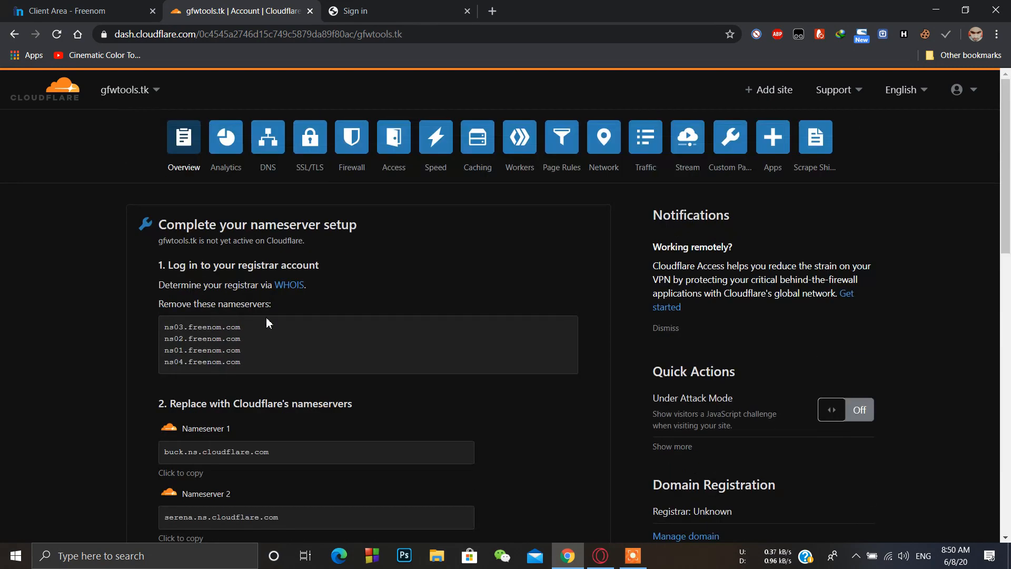
mouse_move(496, 264)
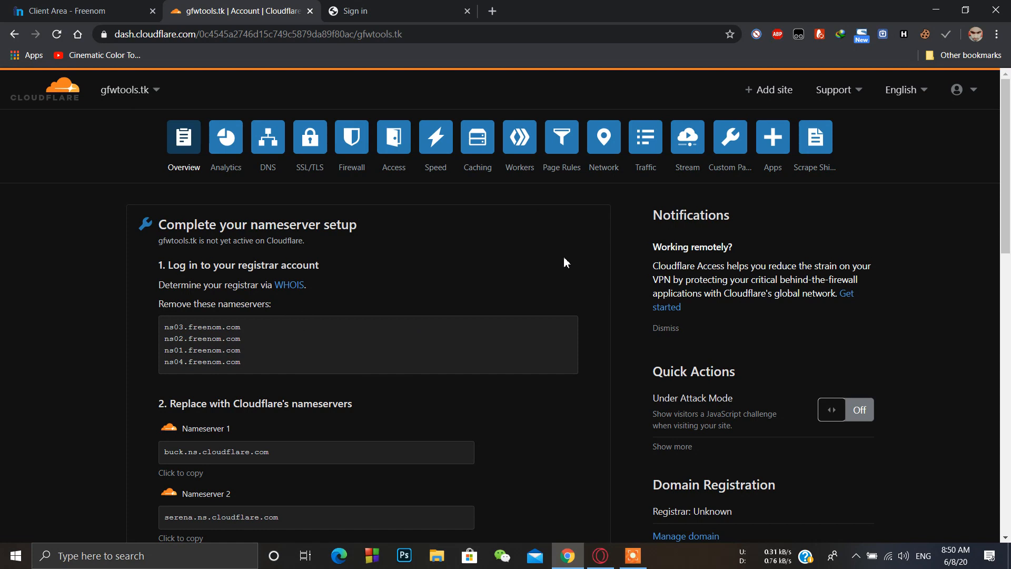
mouse_move(876, 122)
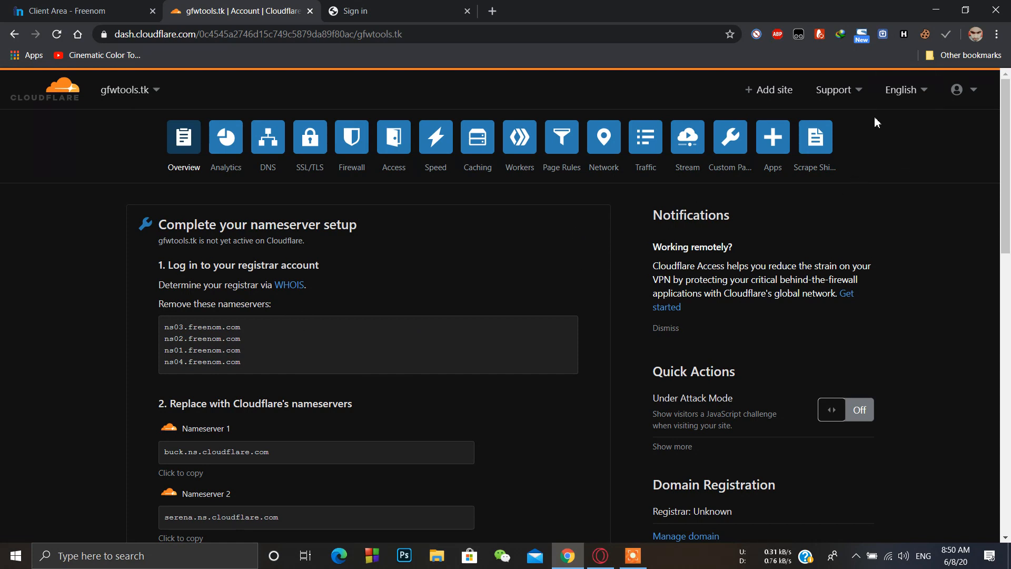
left_click(961, 89)
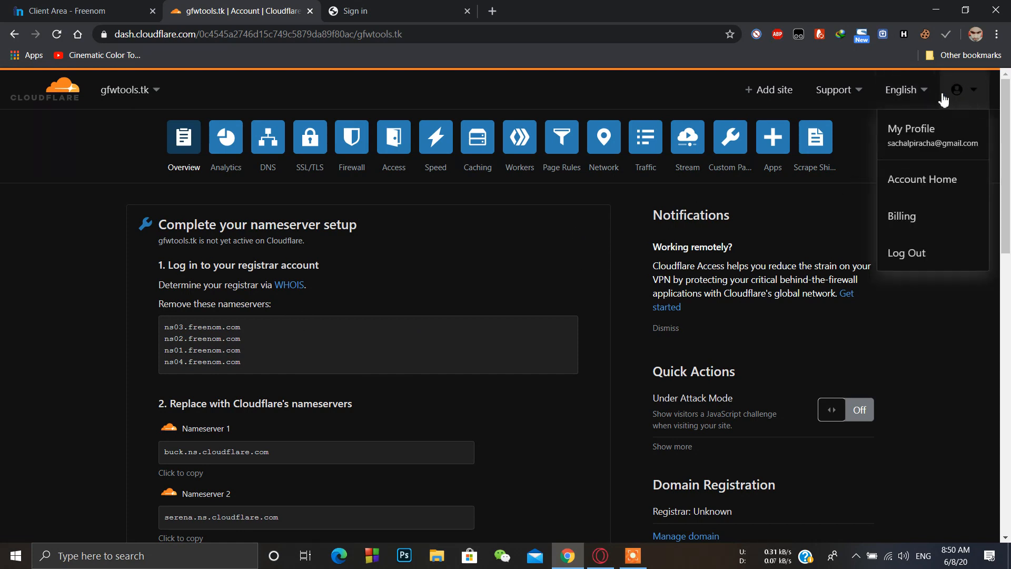
left_click(128, 89)
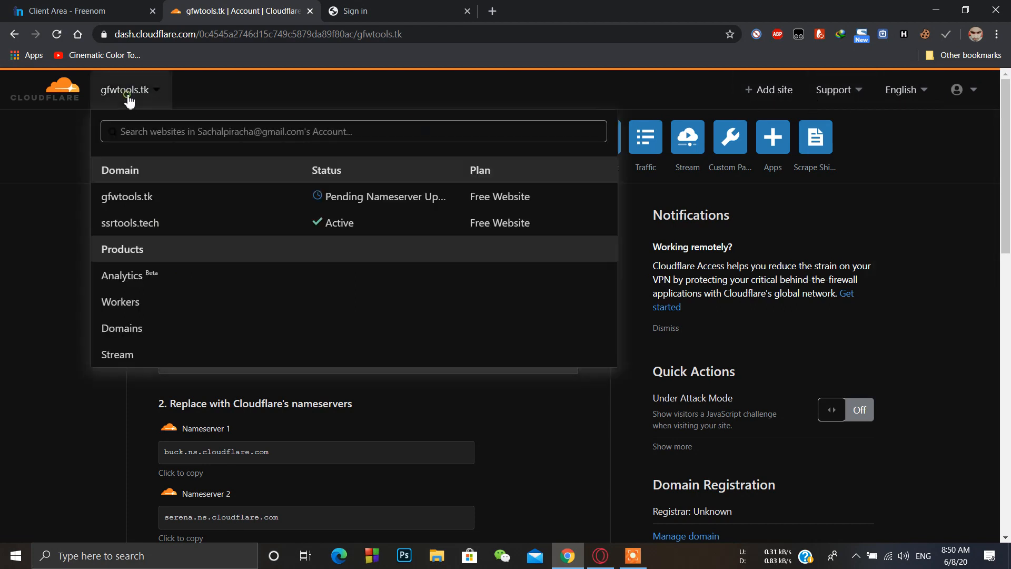
mouse_move(258, 229)
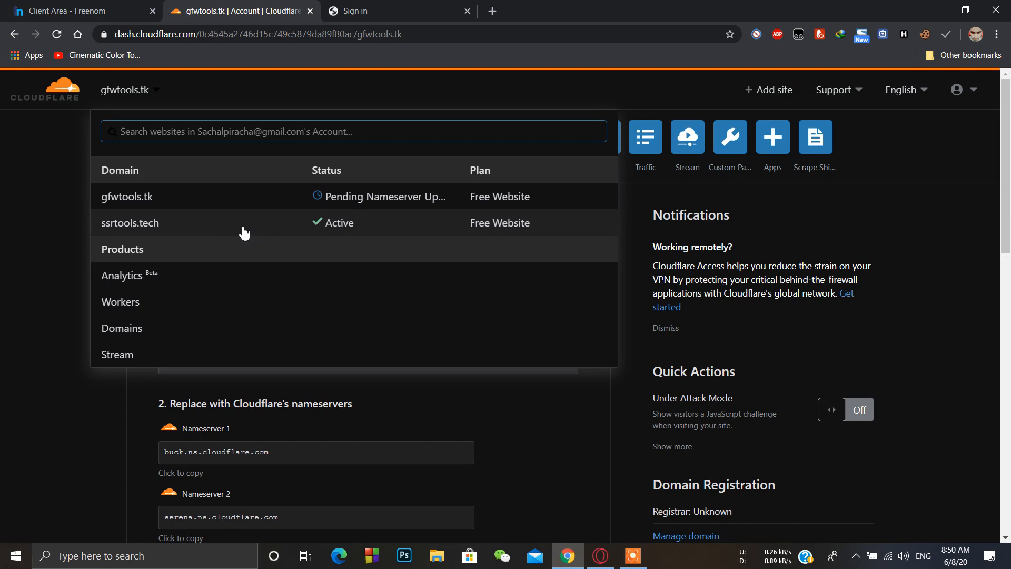
left_click(130, 222)
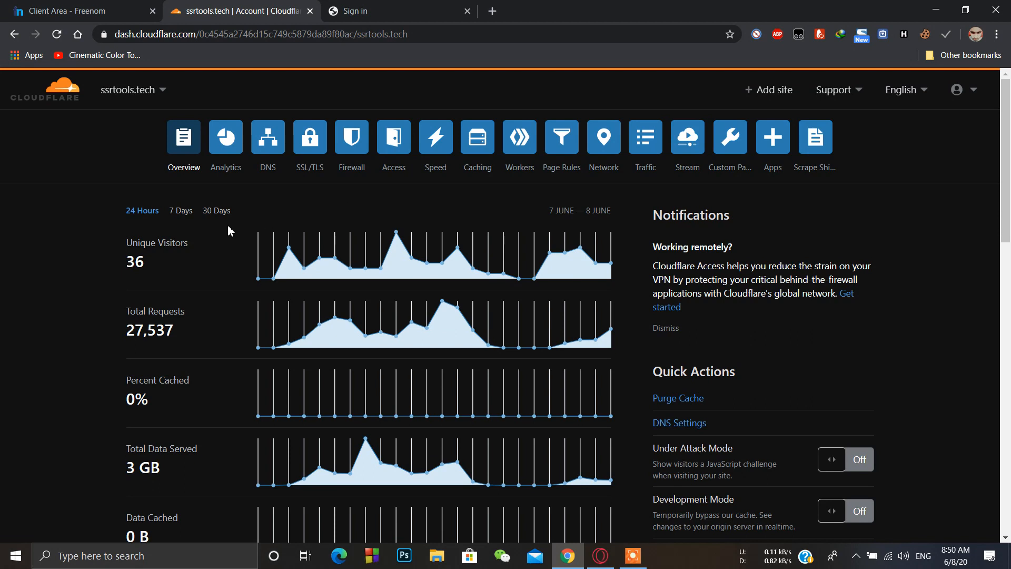
Sign into the V2Ray panel as admin, showing the system status dashboard.
left_click(398, 11)
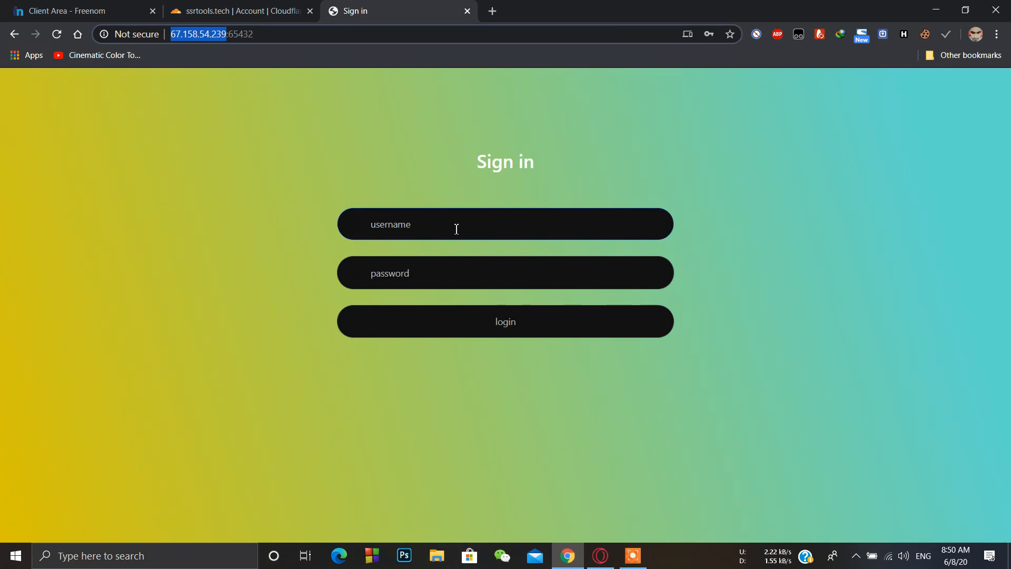
type("admin")
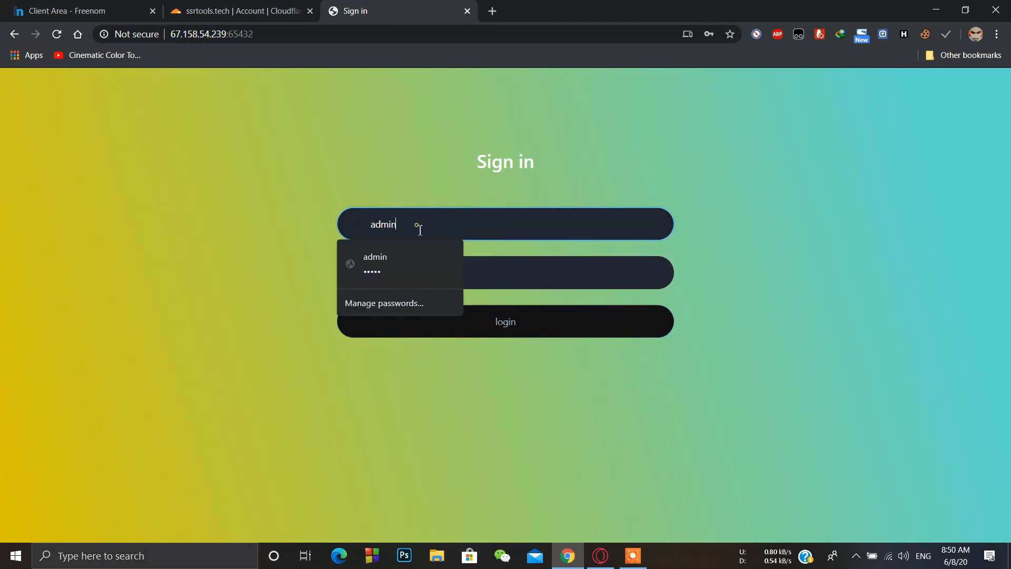
left_click(504, 321)
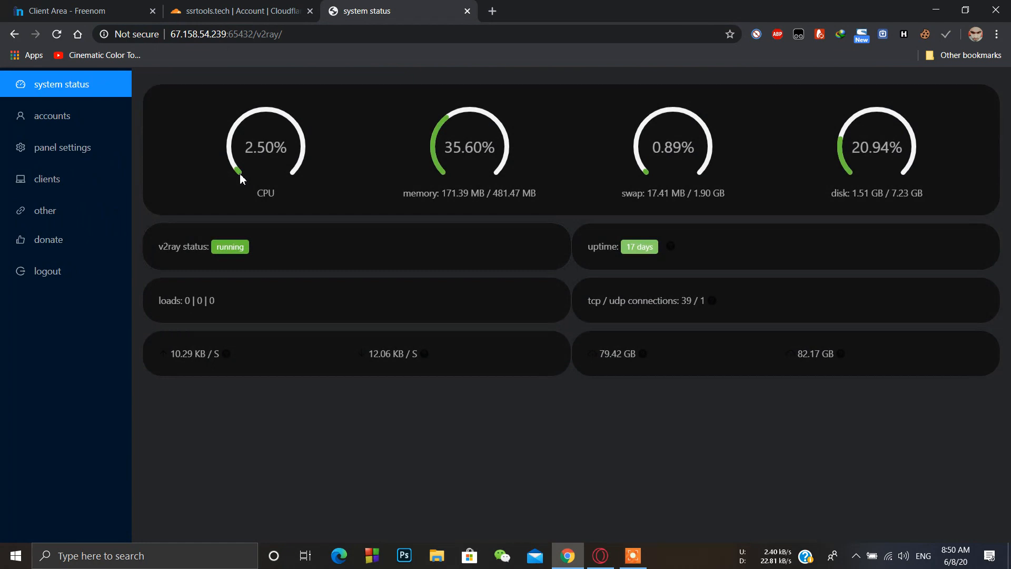
Start a new V2Ray account with remark 'gfw', then open a blank browser tab.
left_click(48, 116)
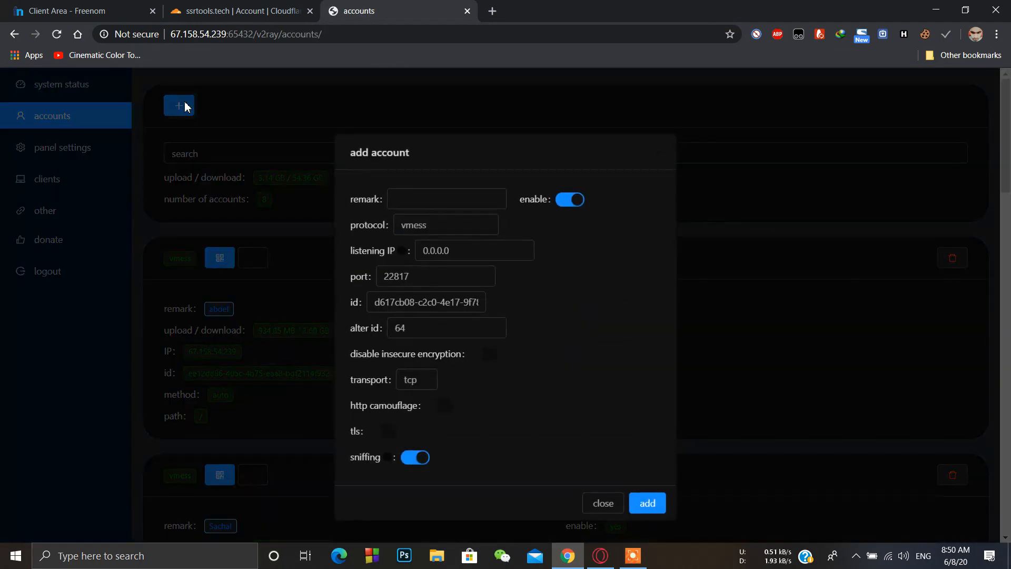
left_click(447, 199)
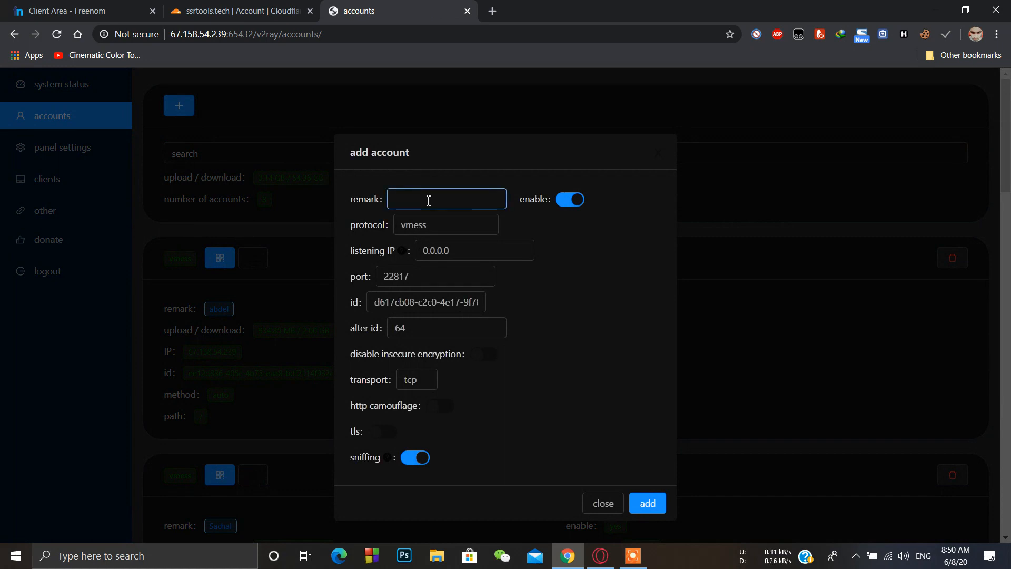
left_click(445, 199)
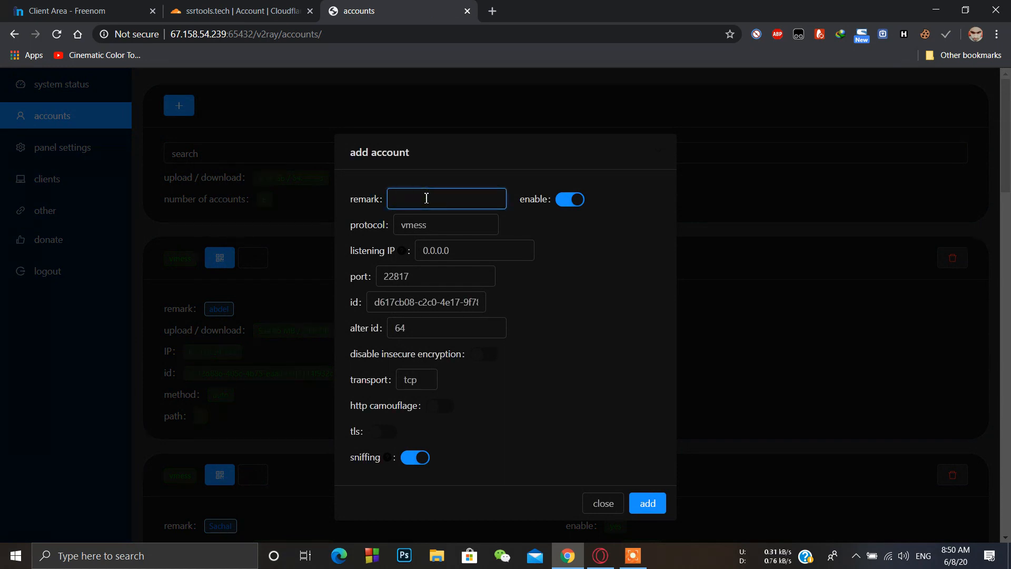
type("s")
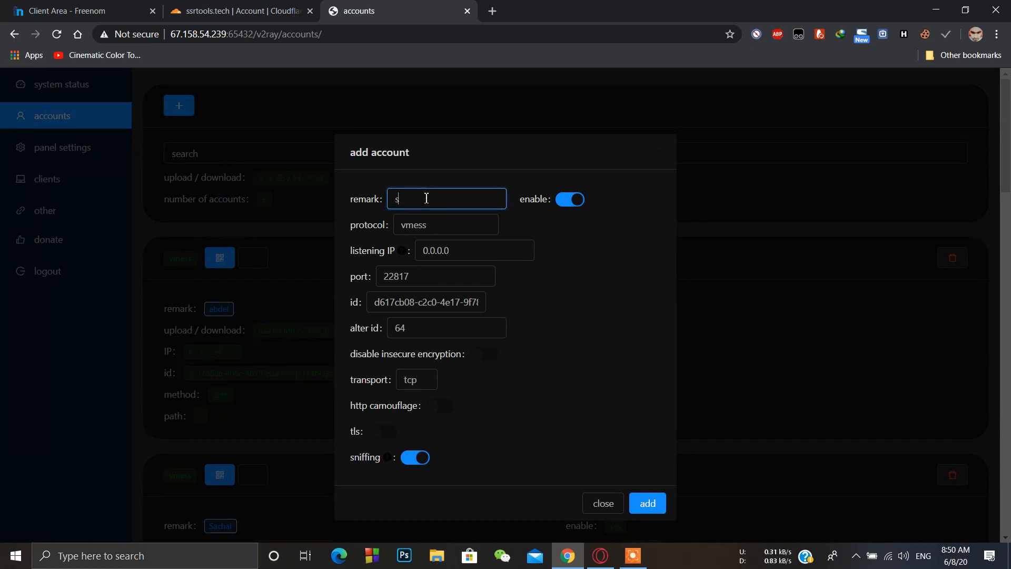
type("gfw")
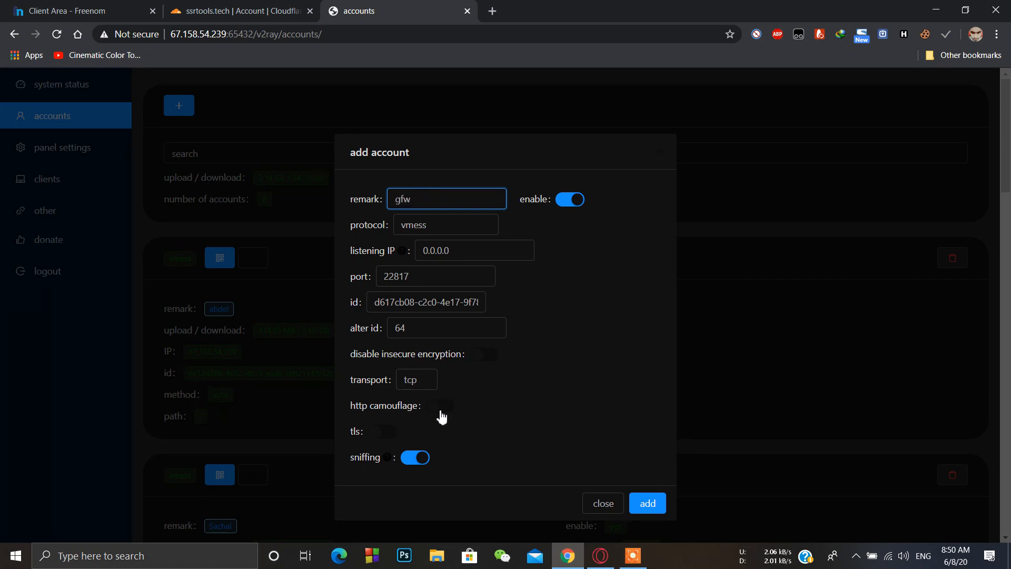
left_click(435, 276)
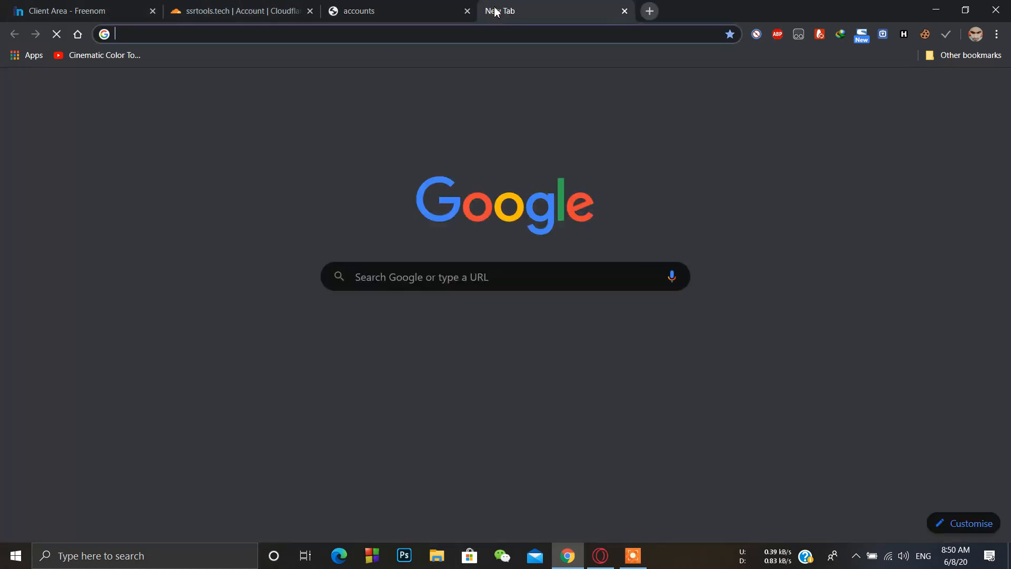
Search Google for Cloudflare open ports and open the compatible network ports article.
type("cloudflaree")
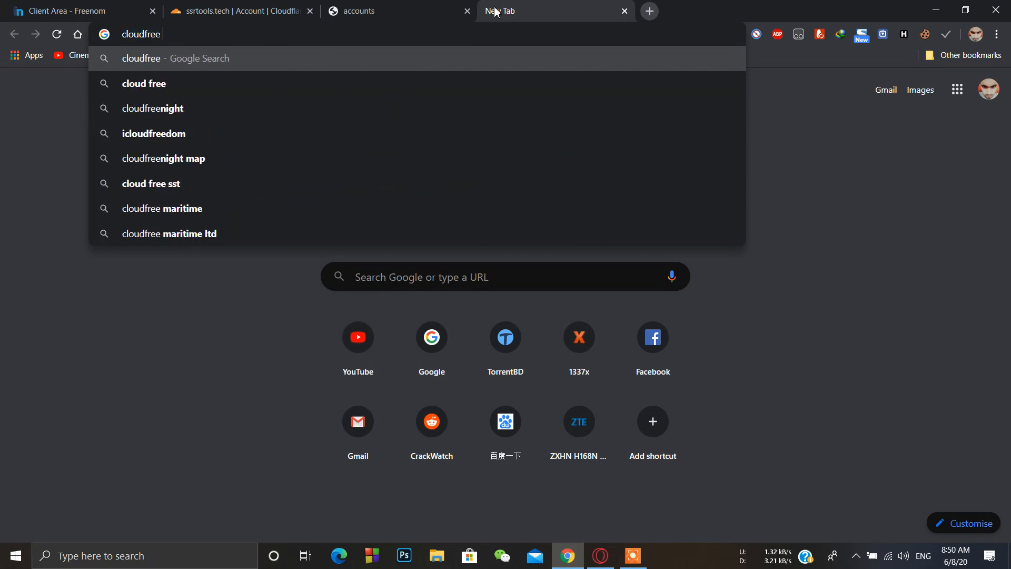
type("open")
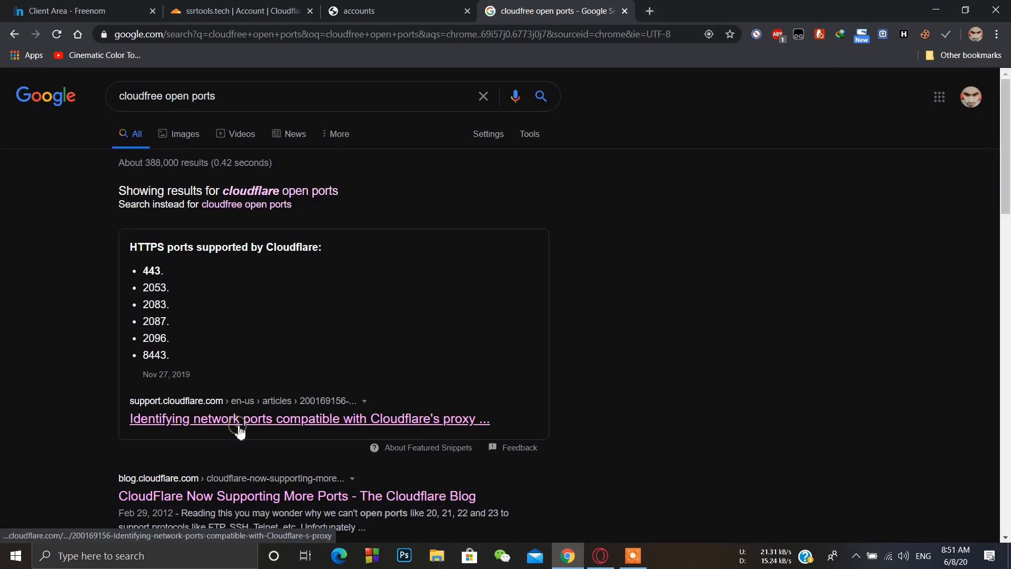
left_click(308, 418)
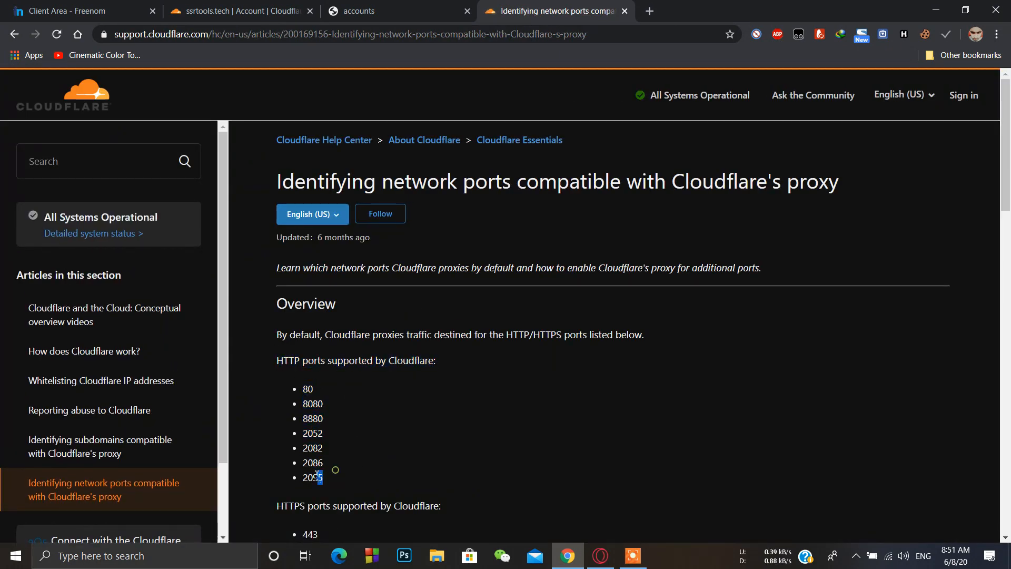
Find 2086 in the supported HTTP port list, select it and copy it.
scroll("down", 3)
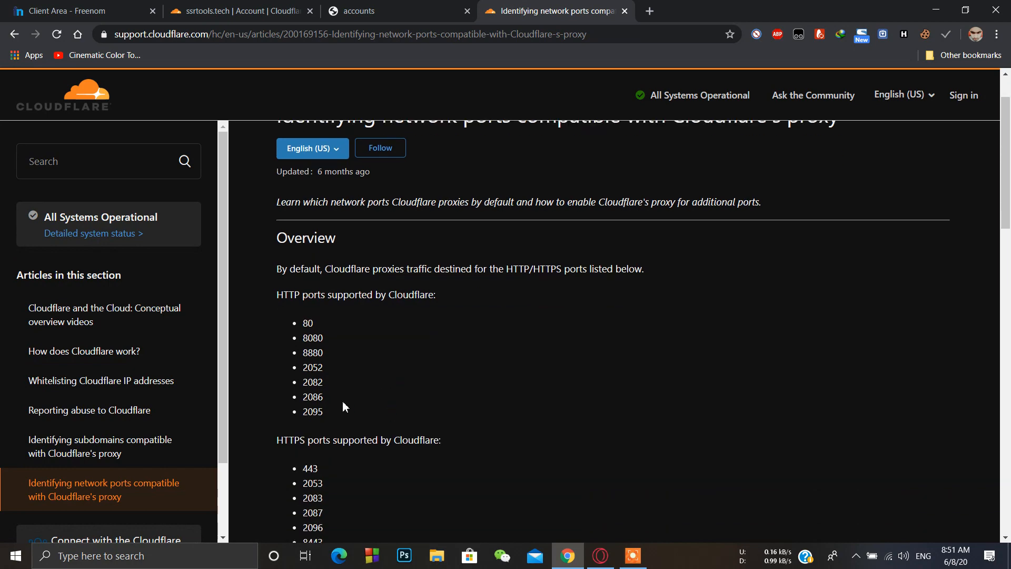
scroll("down", 3)
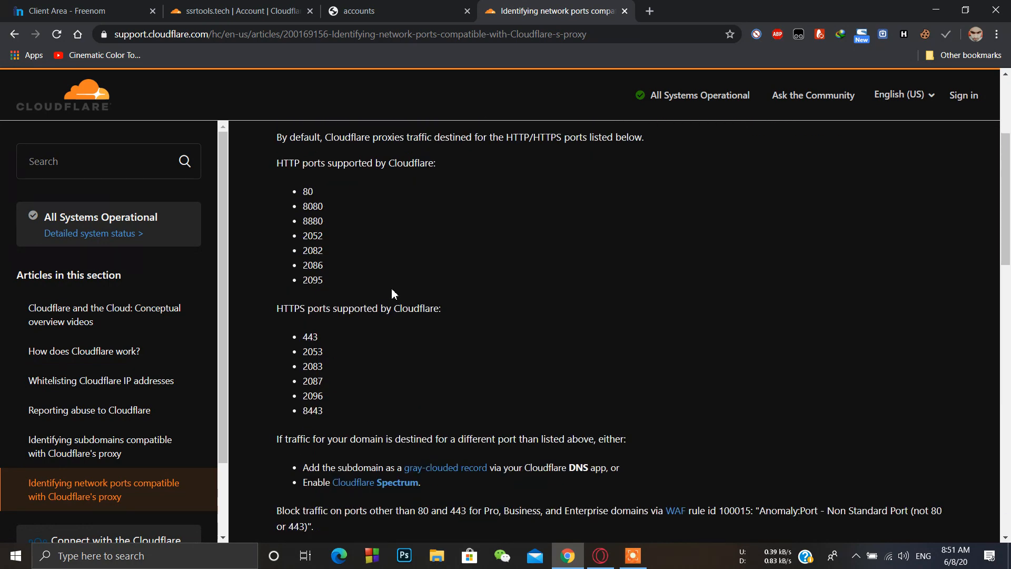
mouse_move(450, 200)
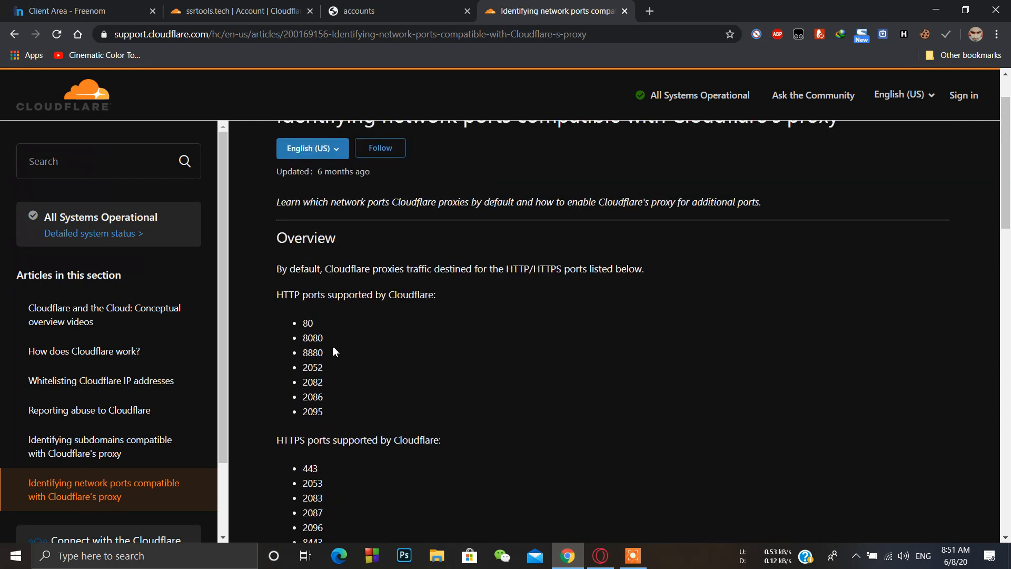
double_click(317, 337)
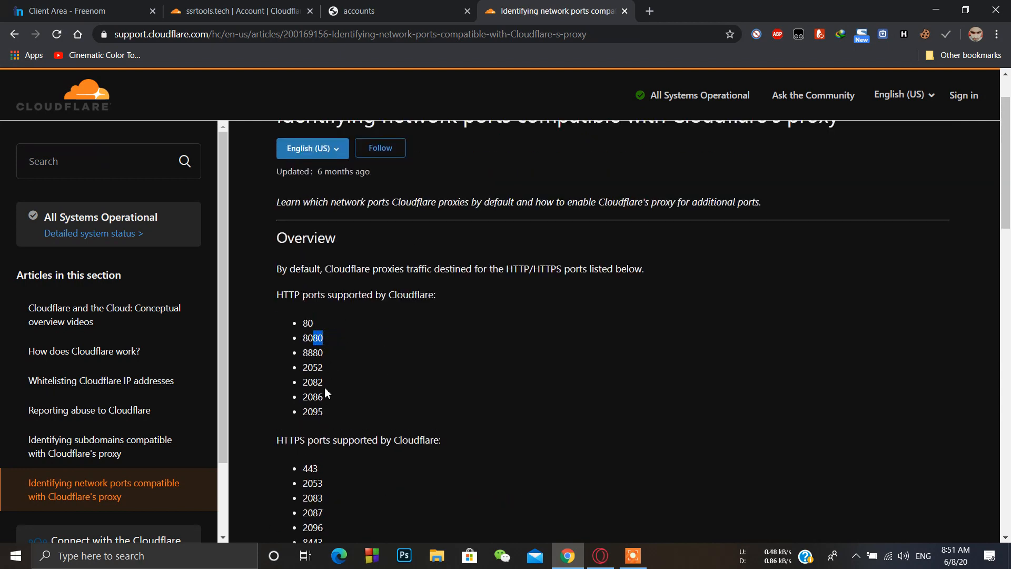
right_click(312, 397)
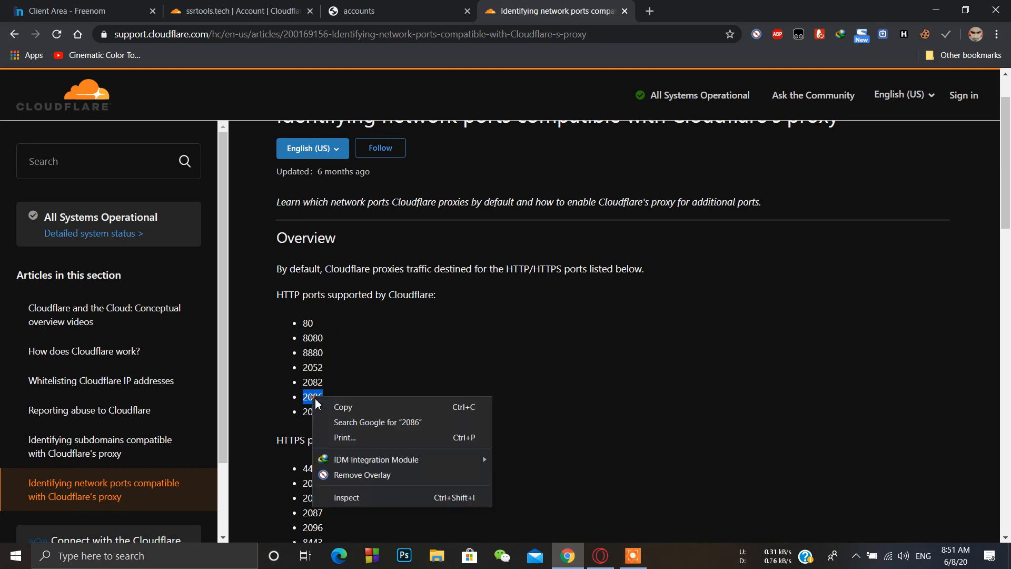
Set the new account's port to 2086 and its transport to ws.
left_click(397, 11)
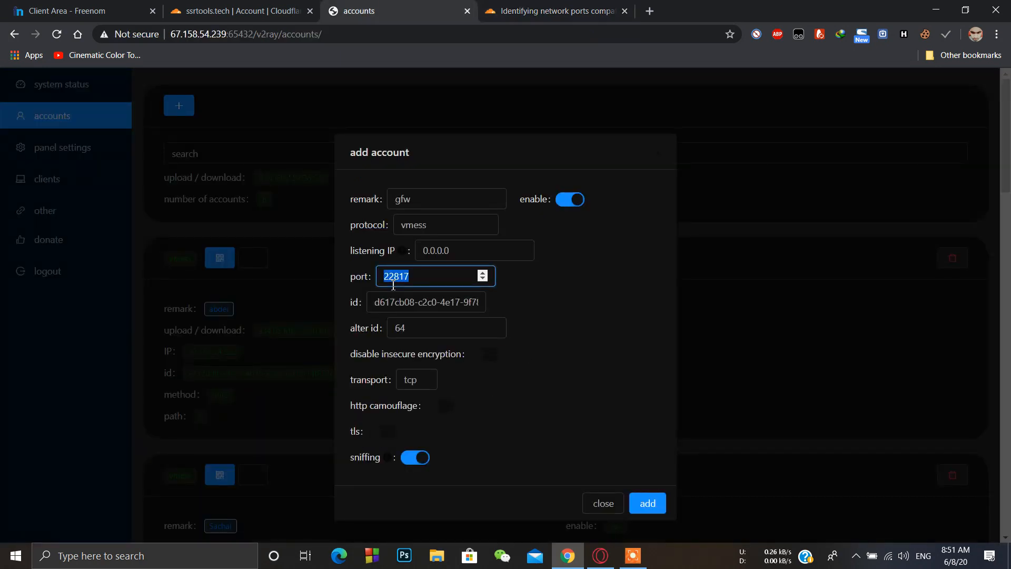
type("2086")
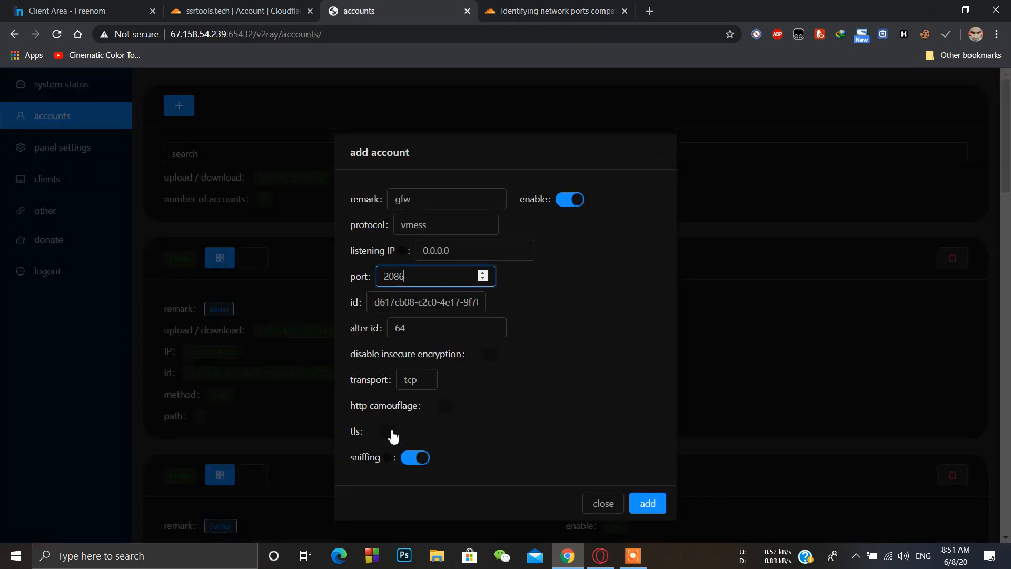
left_click(416, 379)
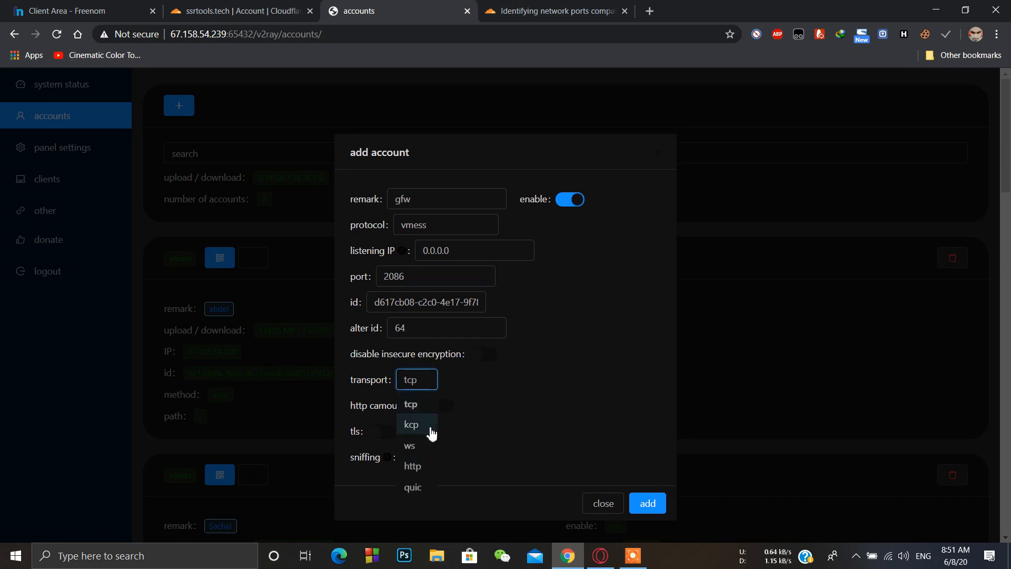
left_click(410, 444)
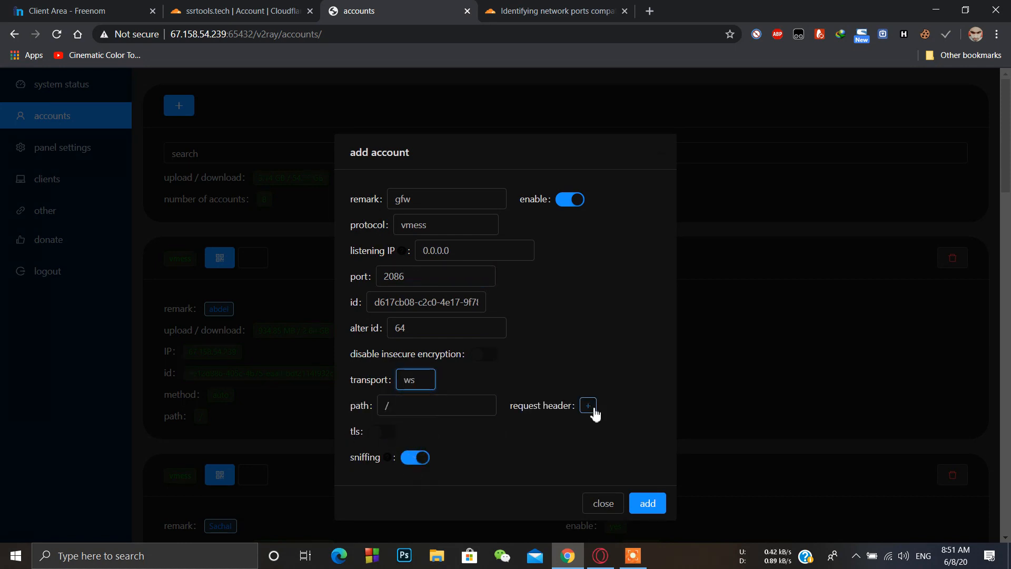
Add a request header ssrtools.tech and save the gfw account.
left_click(587, 406)
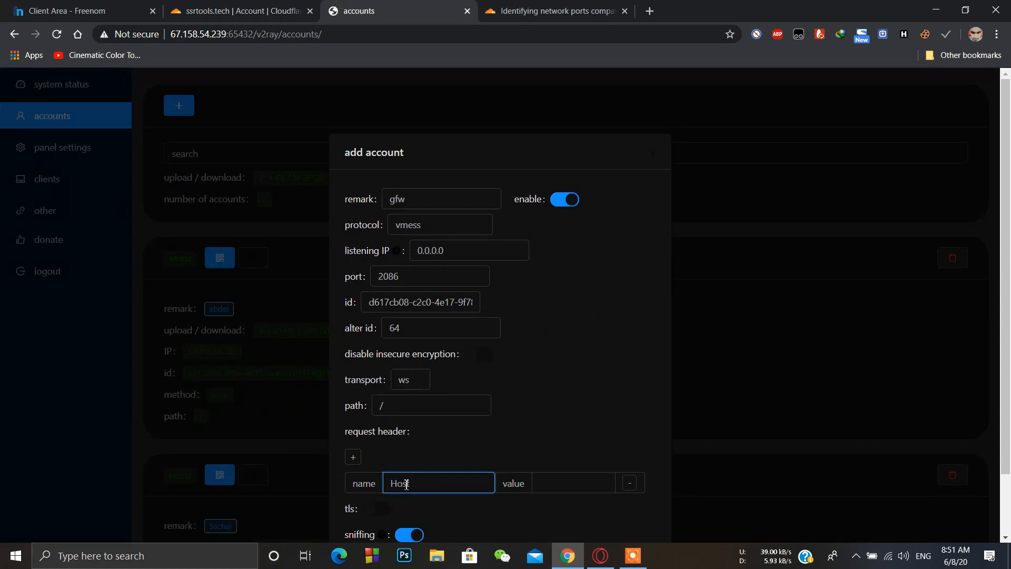
type("ssrtools.tech")
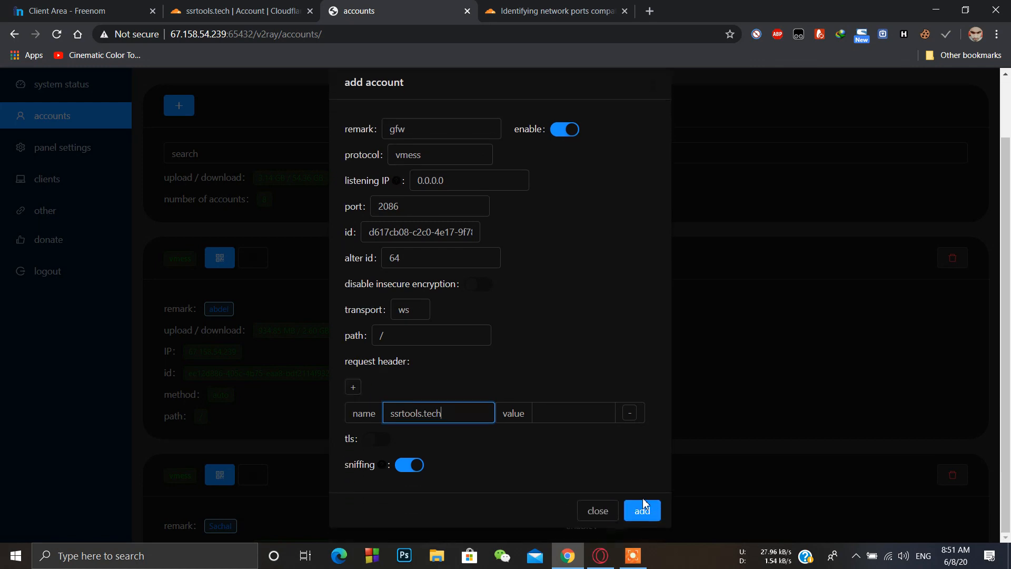
left_click(641, 510)
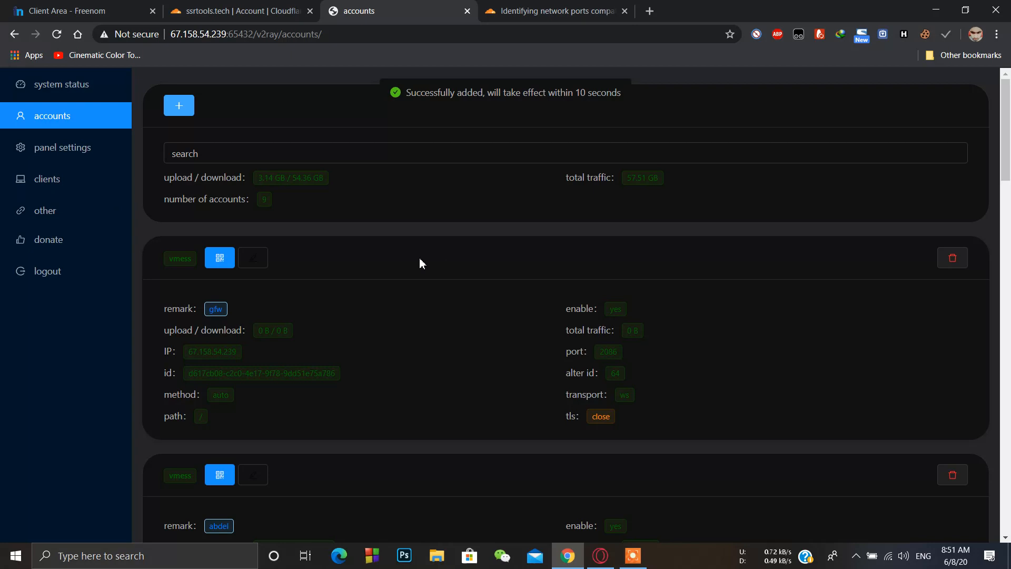
mouse_move(424, 298)
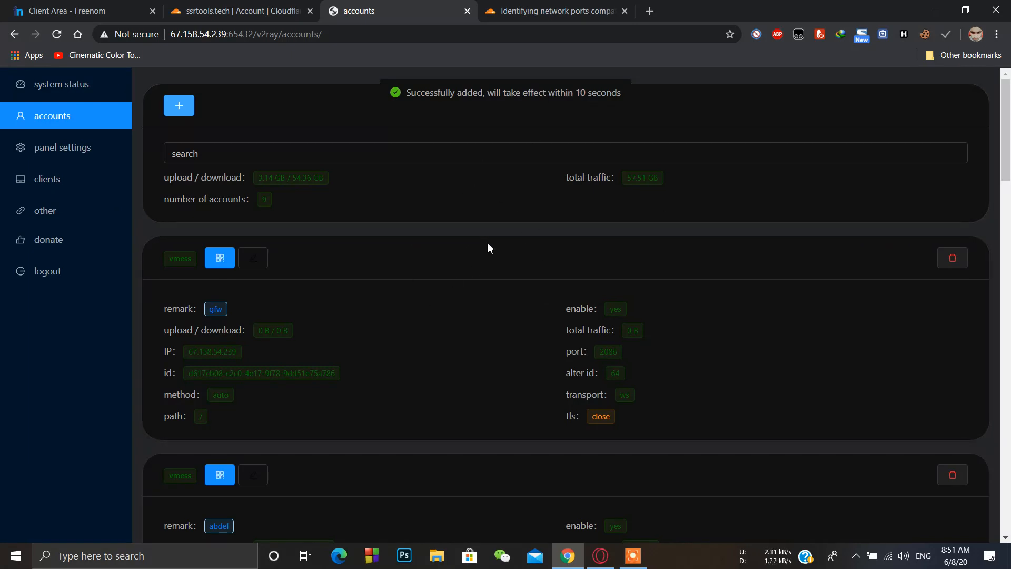
mouse_move(252, 257)
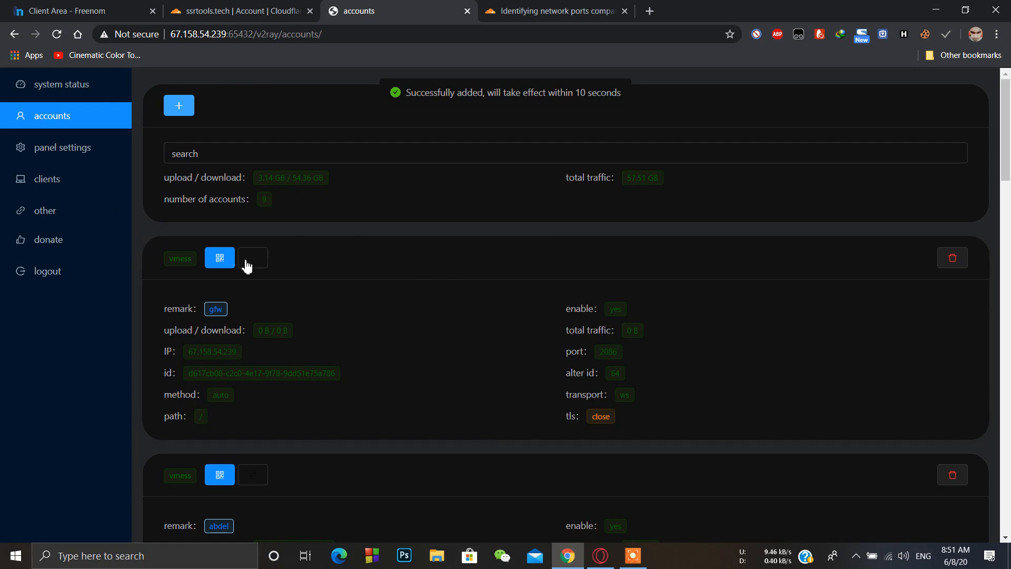
Copy the gfw account's share link from its card.
left_click(219, 257)
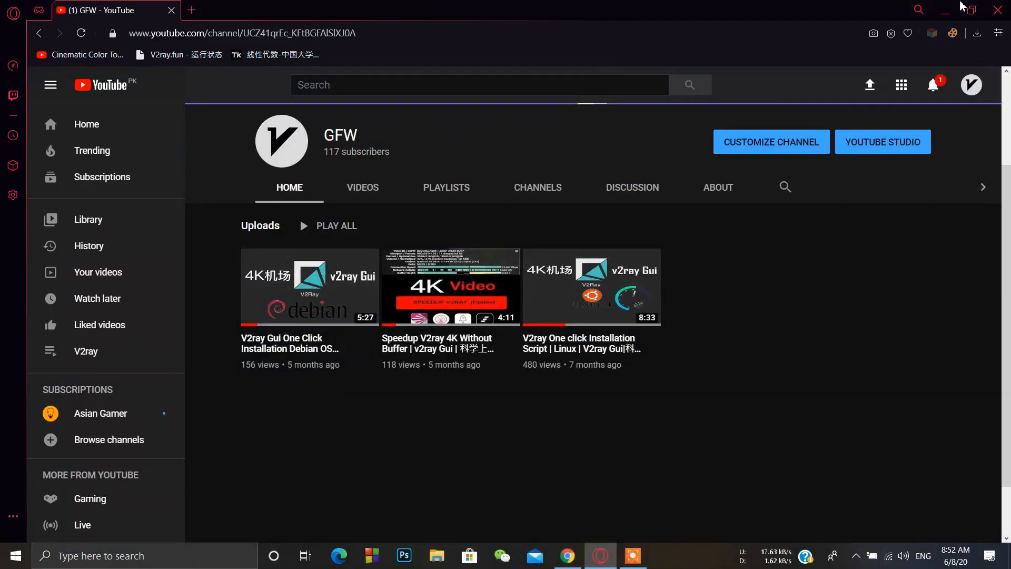
Launch v2rayN, import the gfw link from the clipboard and open the server for editing.
left_click(942, 9)
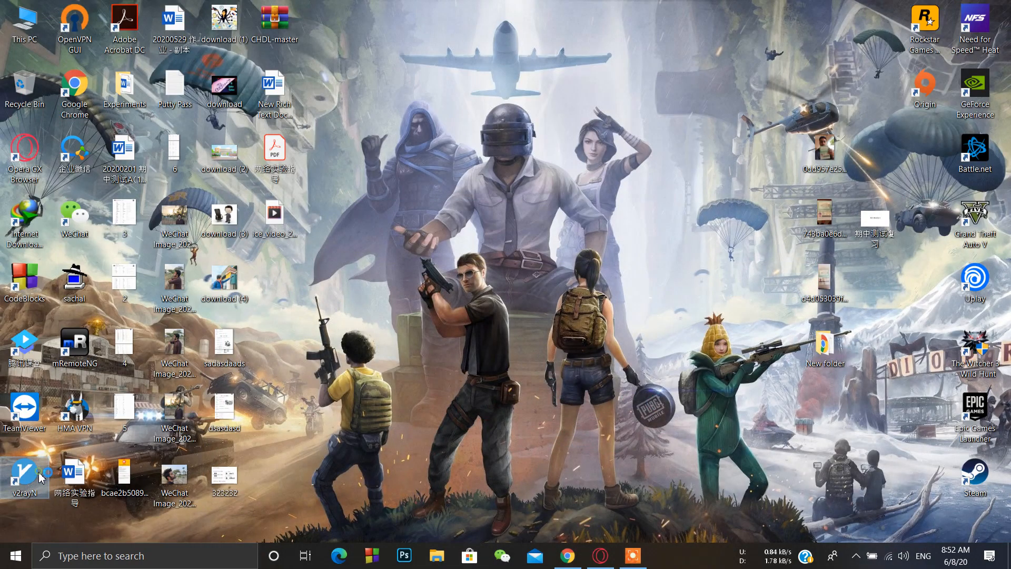
mouse_move(741, 452)
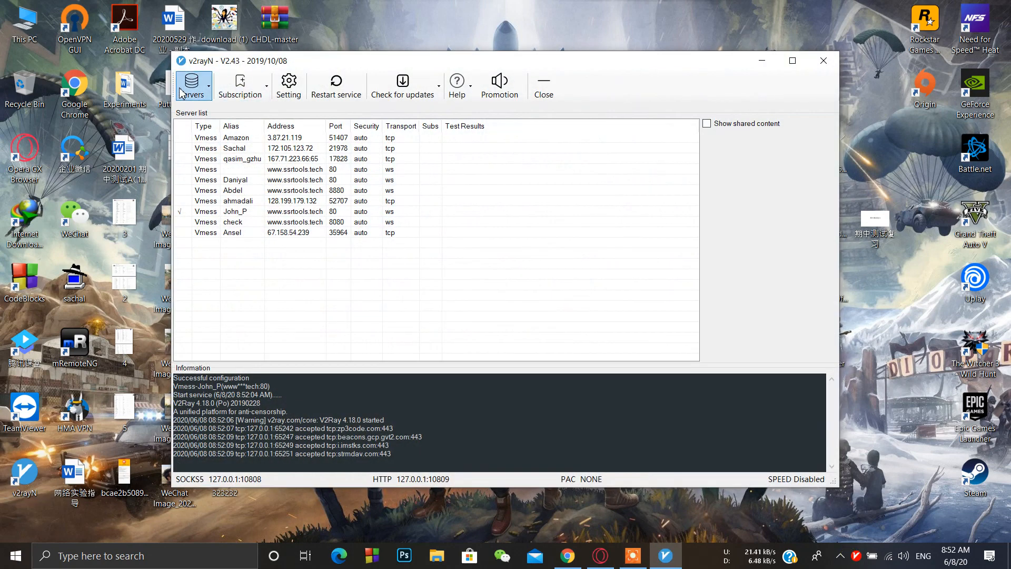
left_click(192, 85)
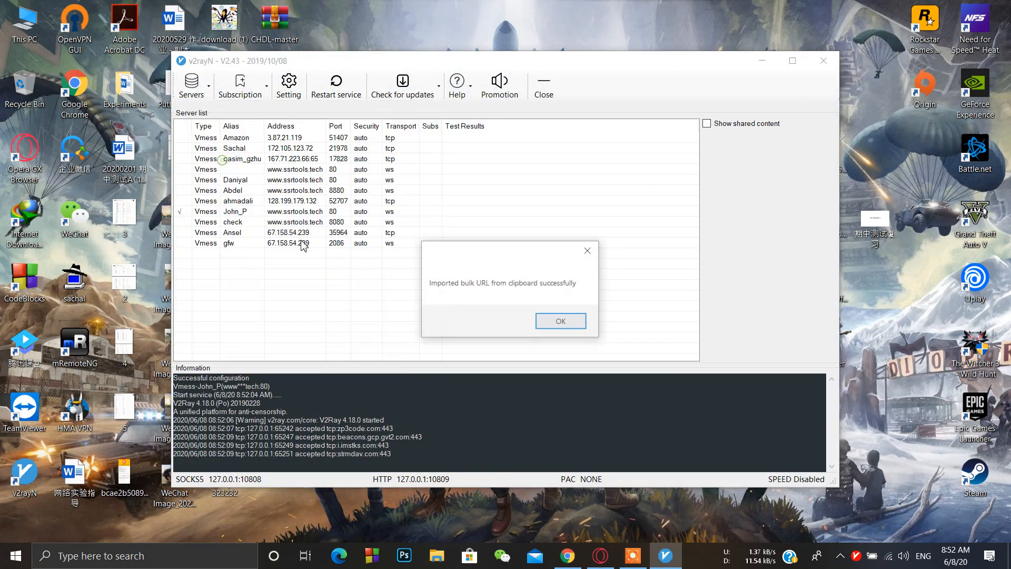
left_click(559, 320)
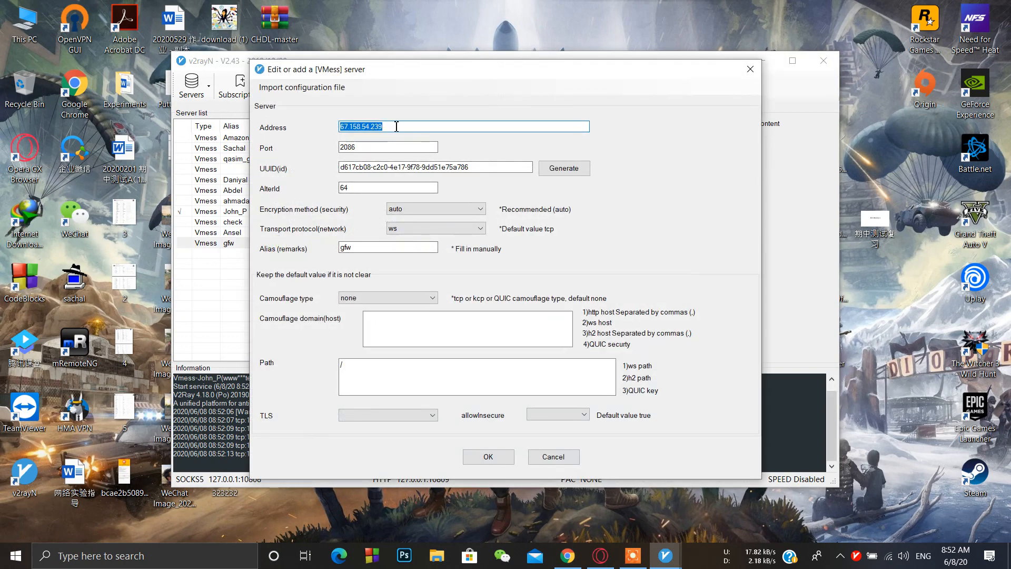
Replace the server address with ssrtools.tech and save it.
type("s")
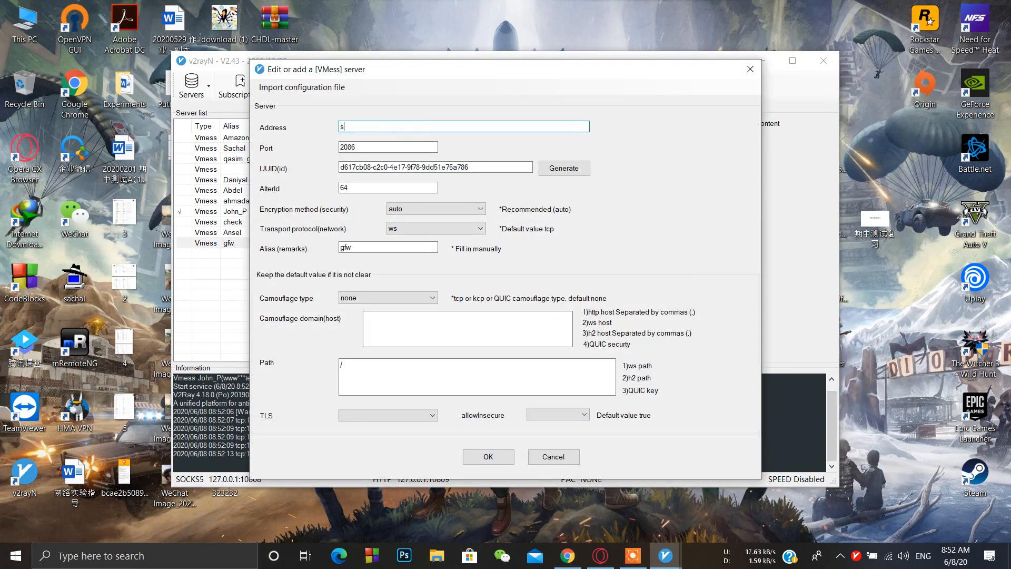
type("srtools.tech")
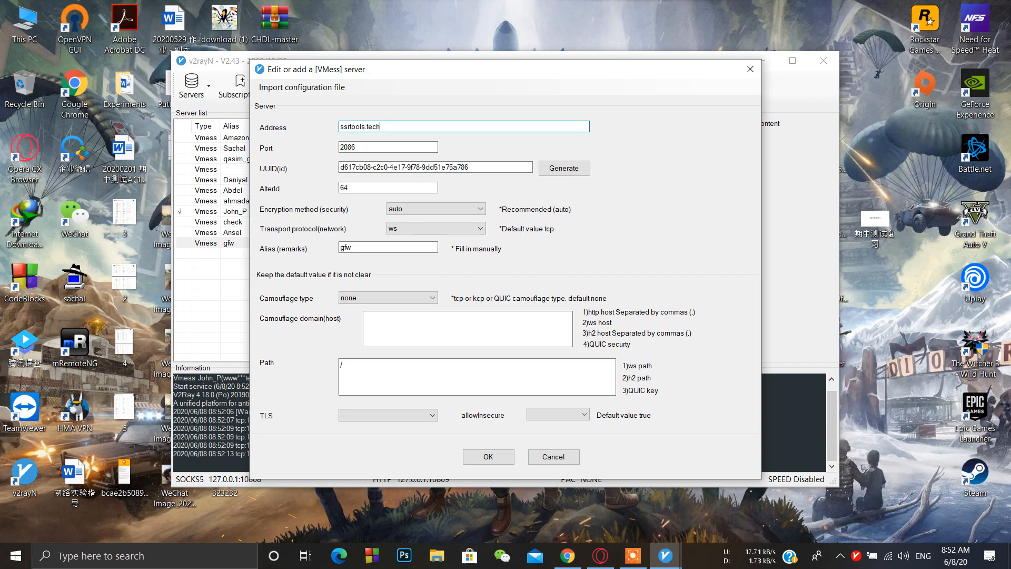
left_click(488, 456)
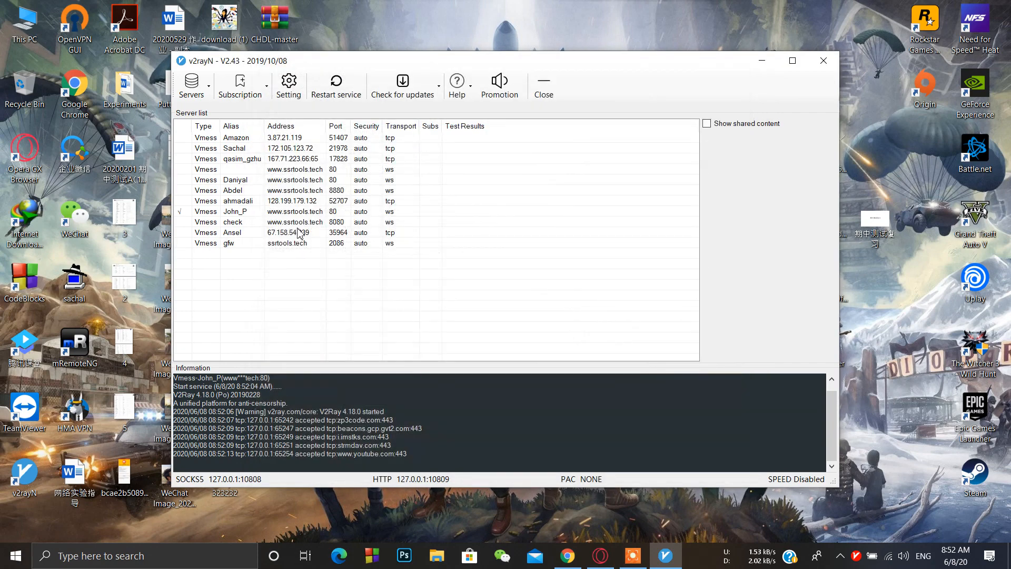
Return to Chrome, revisit the V2Ray panel and ports article, then show the ssrtools.tech dashboard.
double_click(286, 243)
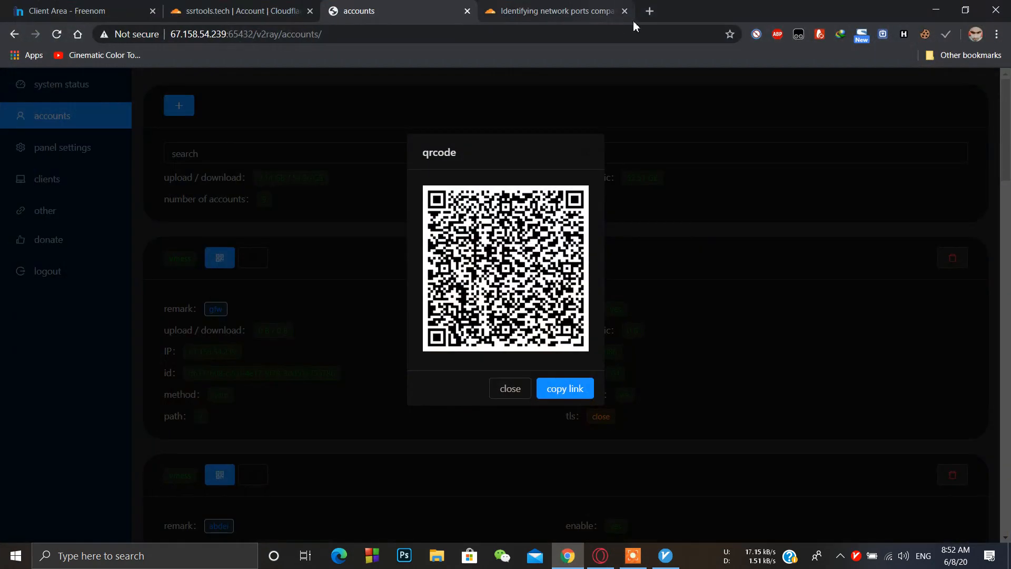
left_click(650, 11)
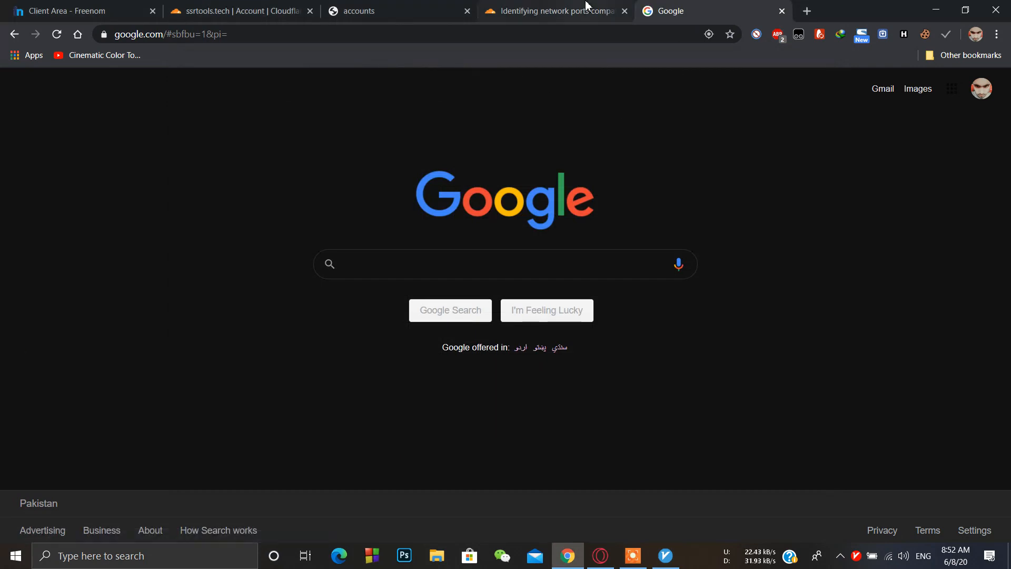
left_click(555, 11)
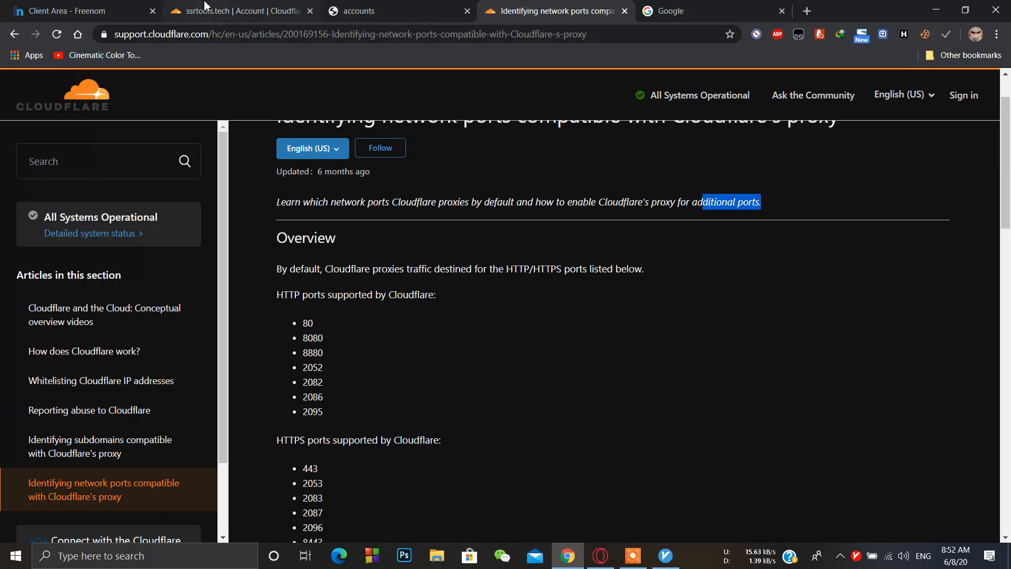
left_click(242, 11)
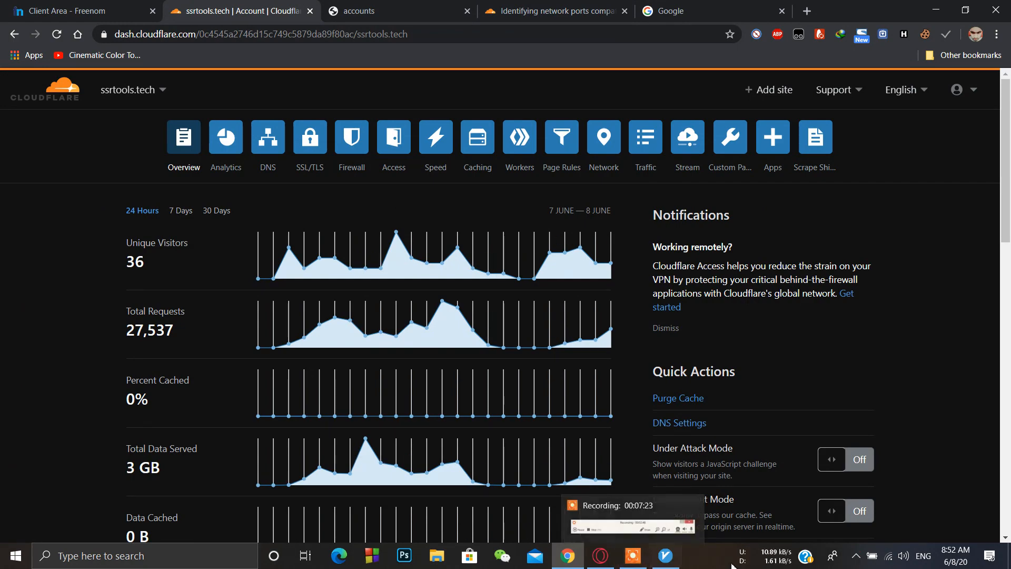